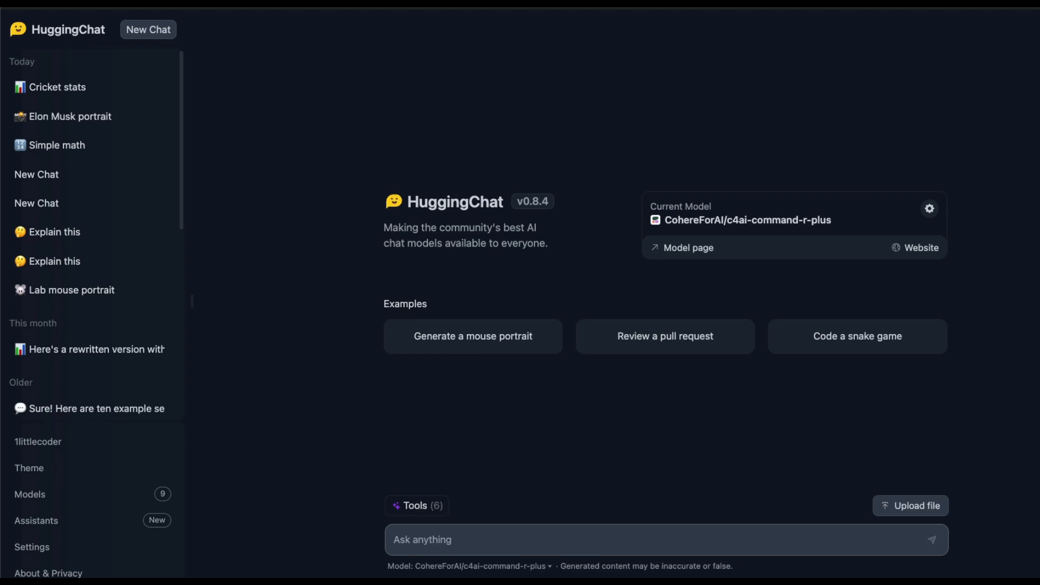
Step: Show and then hide the Tools (6) checklist with all six tools enabled
left_click(416, 506)
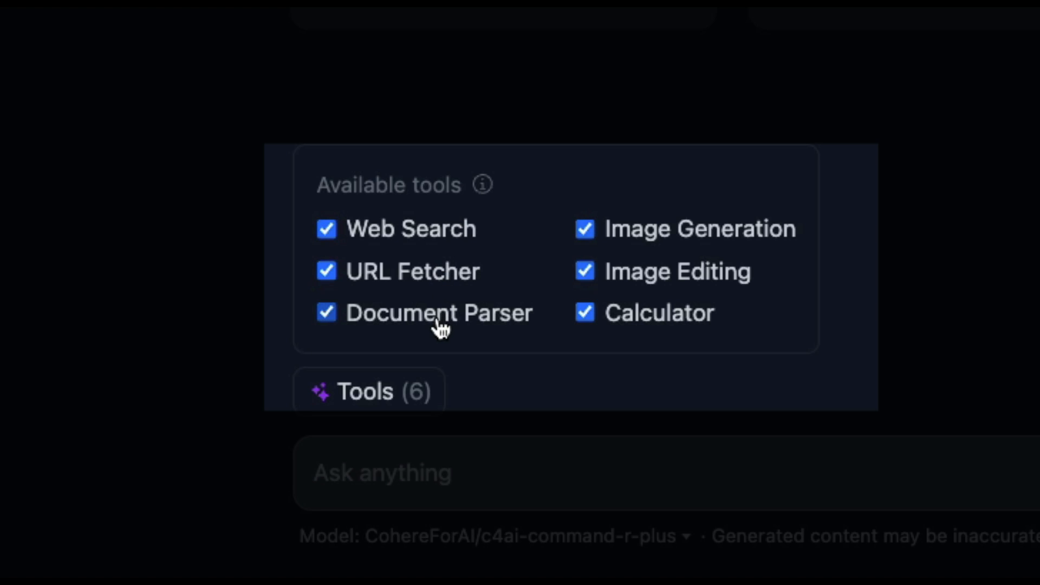
mouse_move(710, 306)
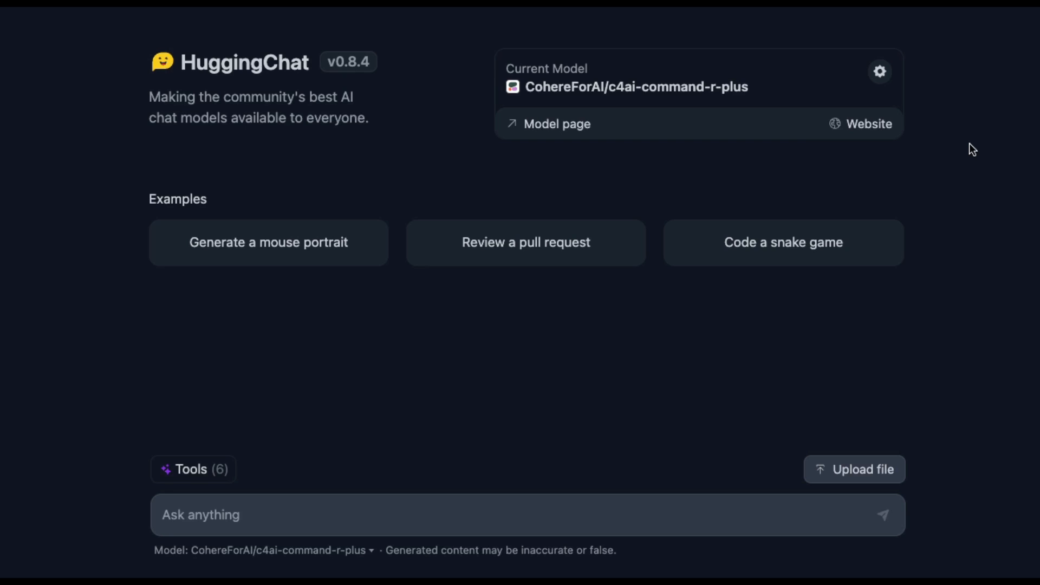
mouse_move(247, 499)
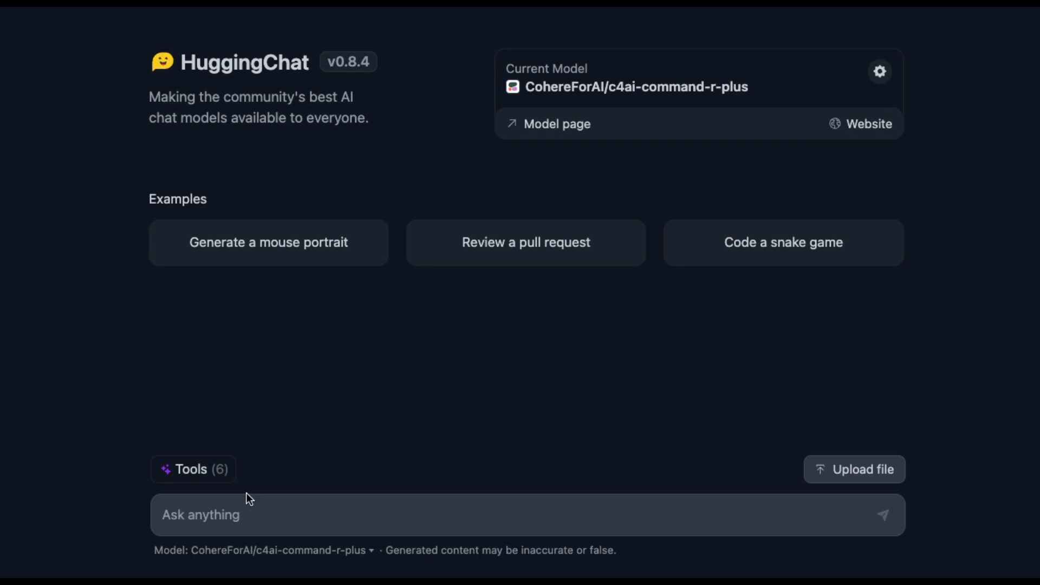
left_click(193, 469)
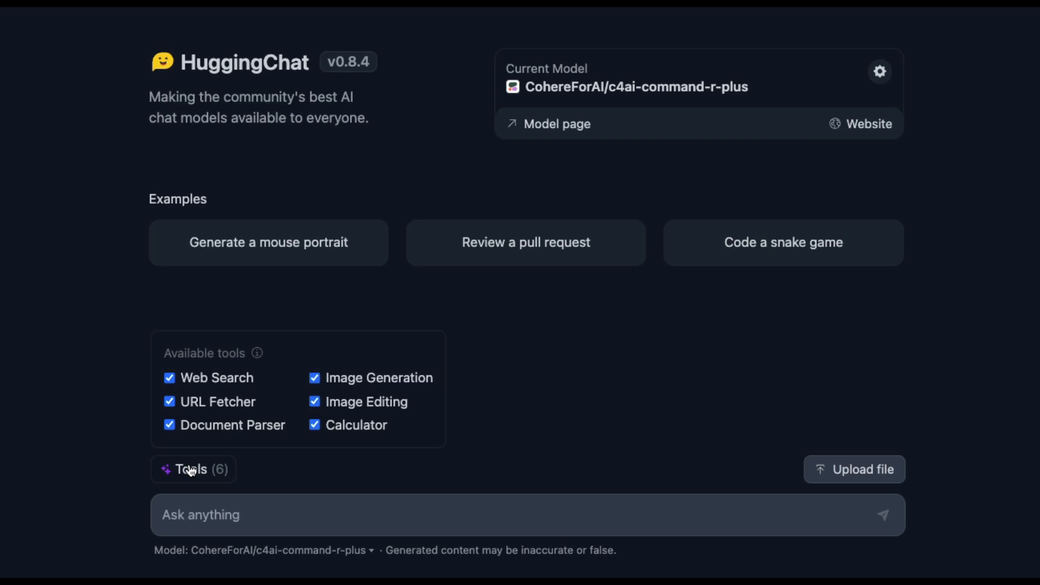
left_click(193, 469)
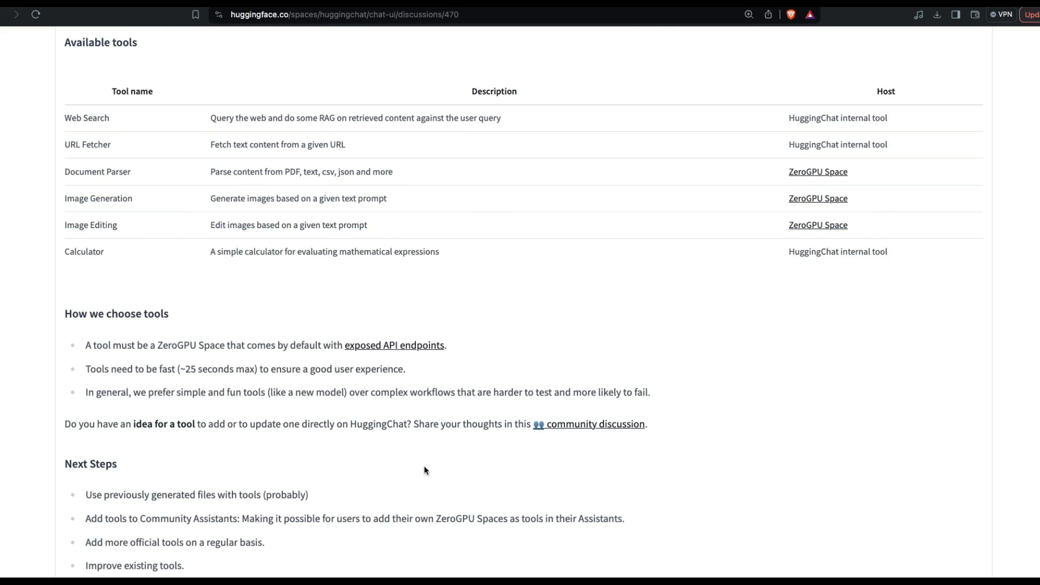
Step: Scroll the tools discussion up to the Available tools table
scroll("up", 3)
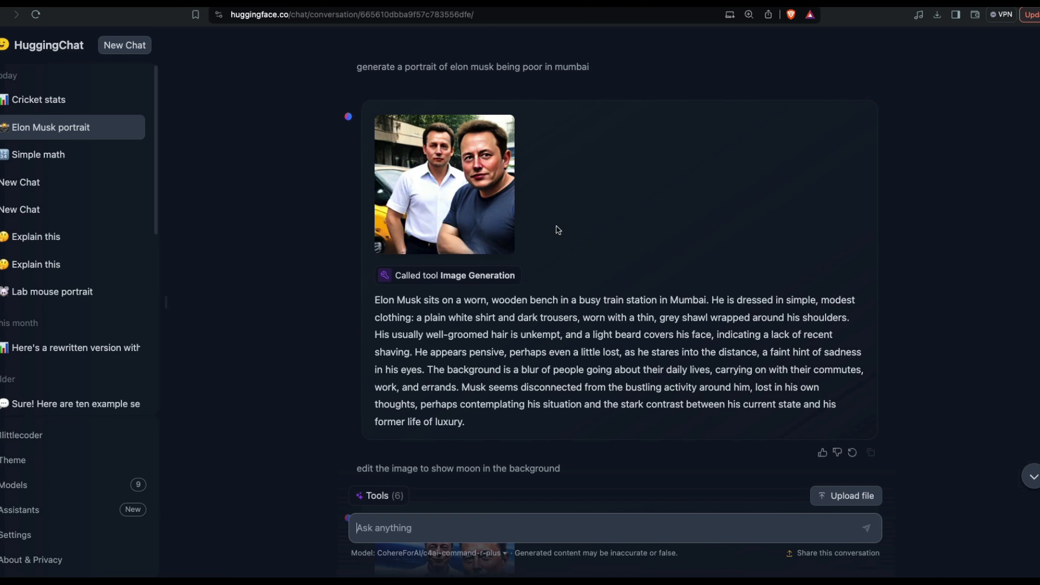
mouse_move(561, 241)
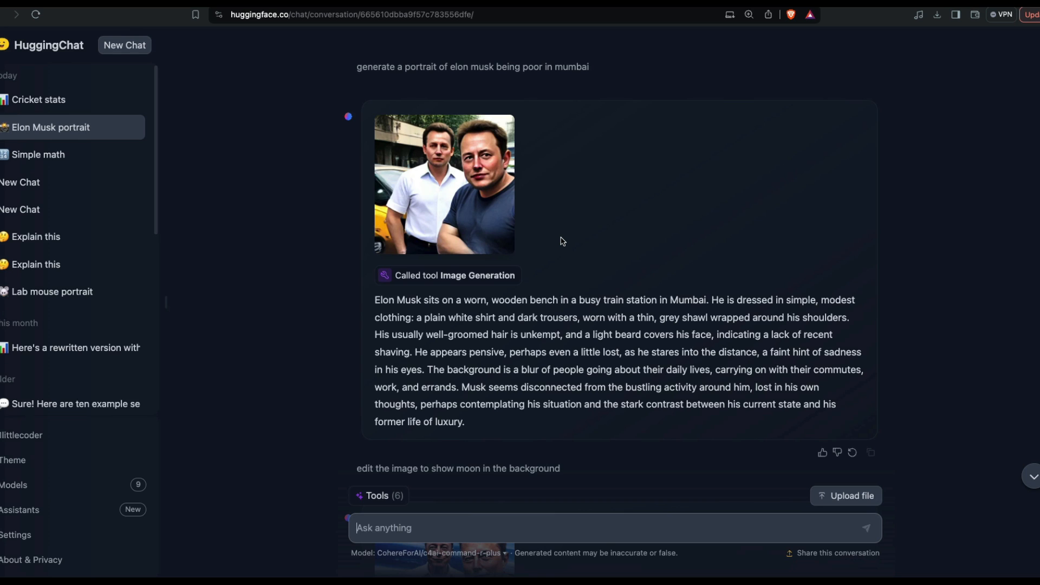
mouse_move(494, 285)
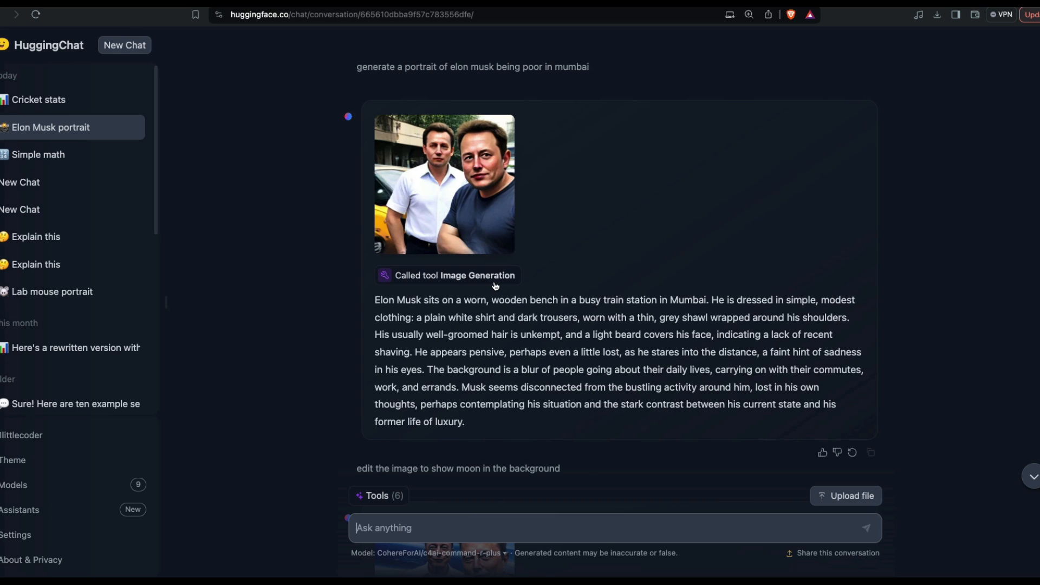
scroll("down", 3)
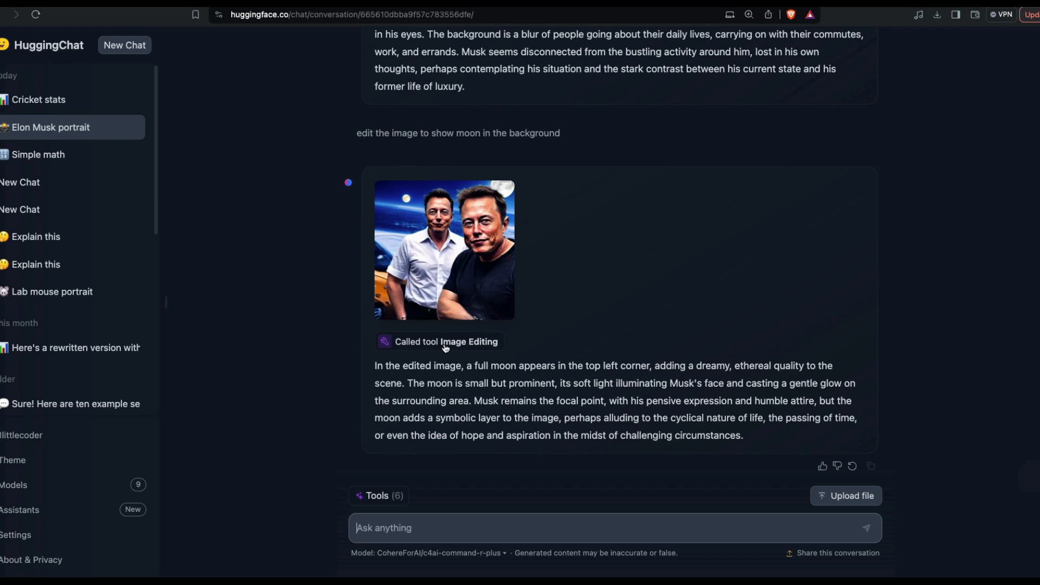
mouse_move(511, 350)
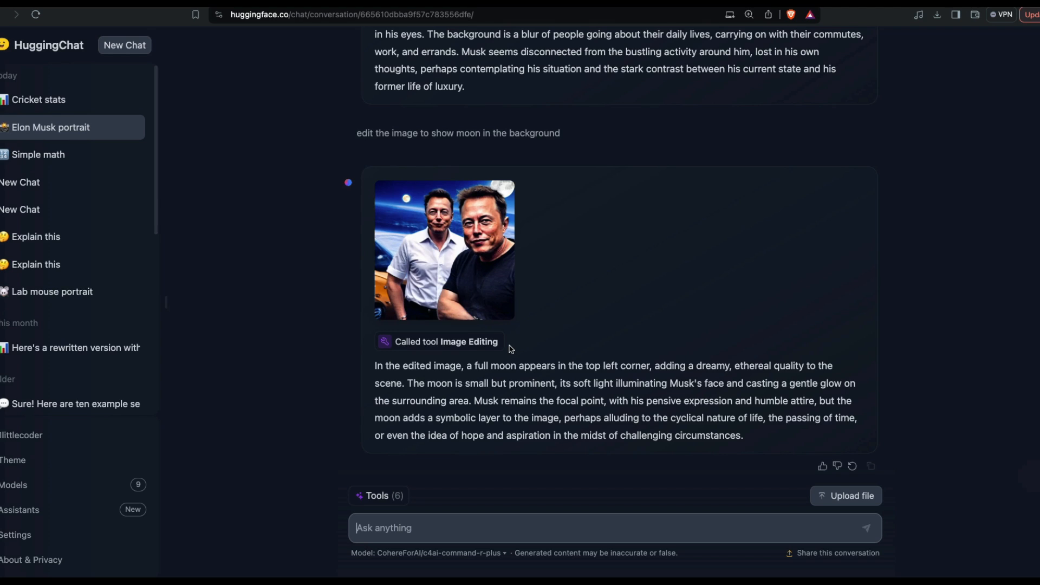
left_click(378, 495)
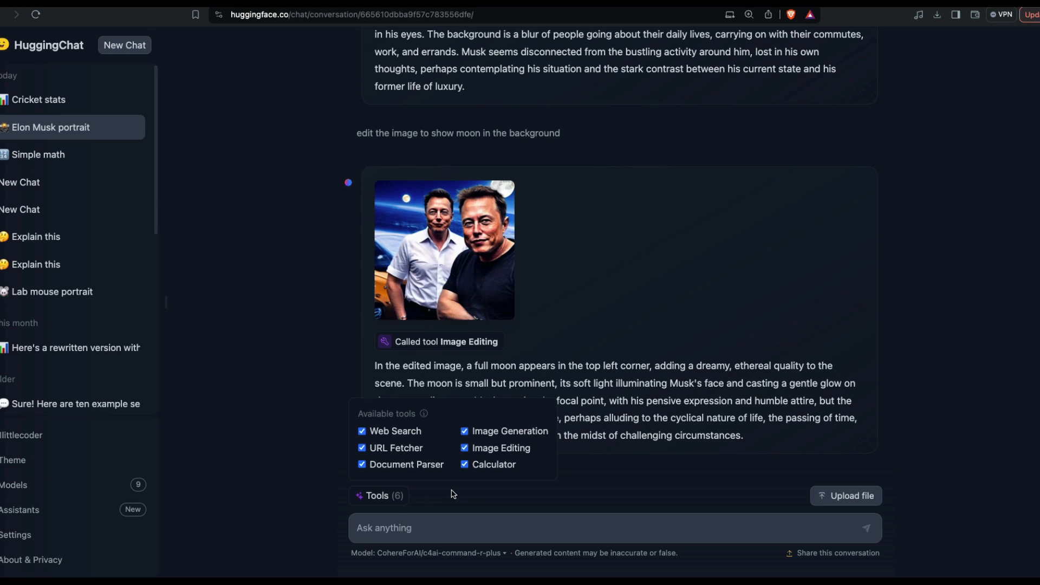
mouse_move(431, 441)
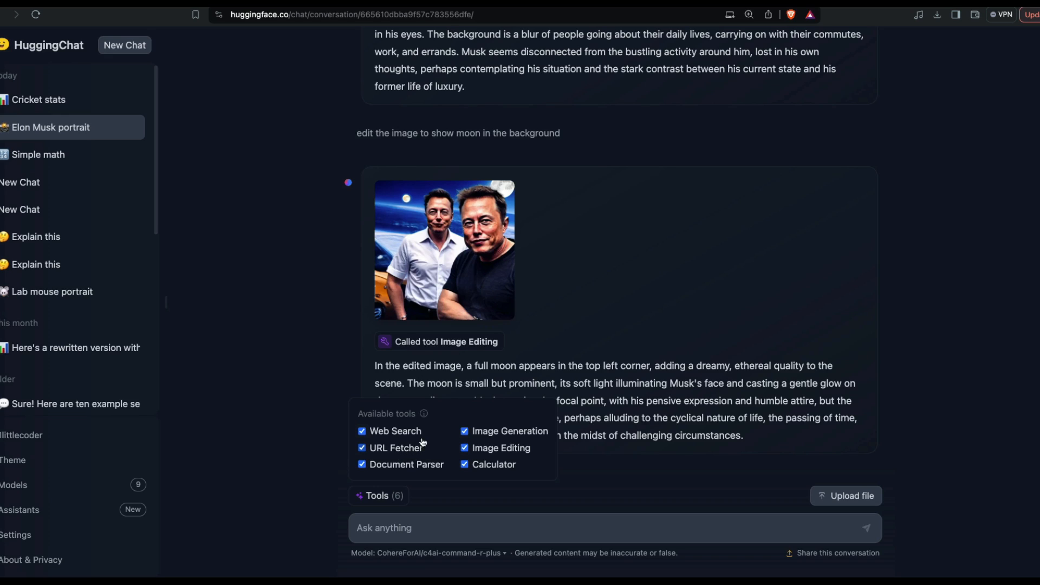
mouse_move(412, 436)
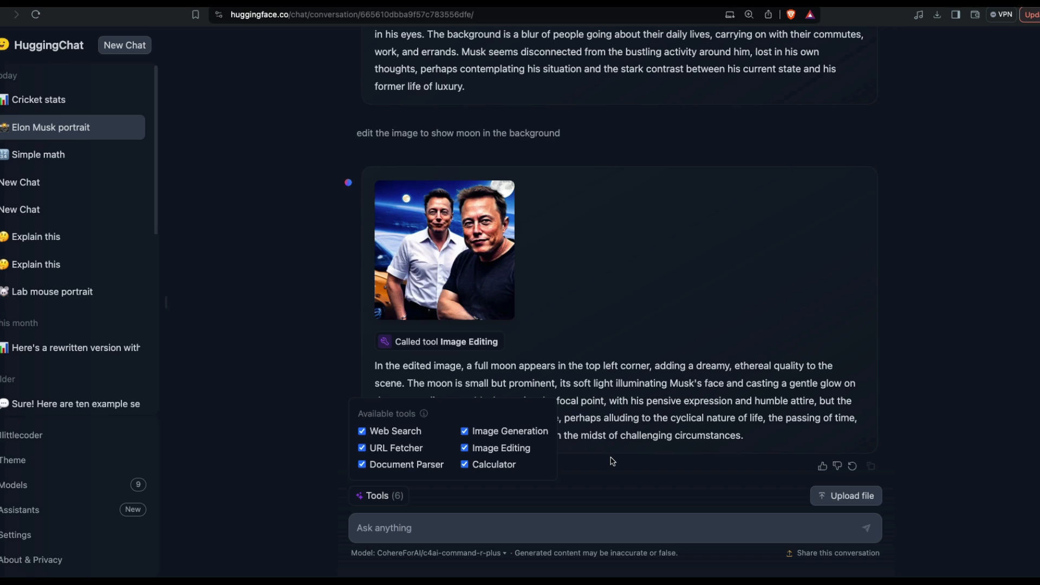
scroll("up", 3)
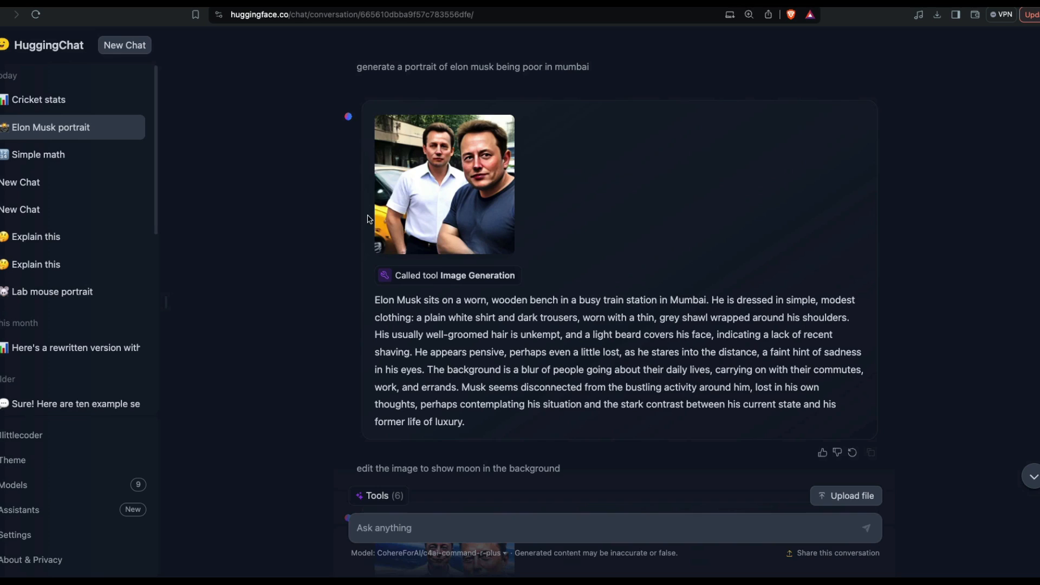
left_click(444, 184)
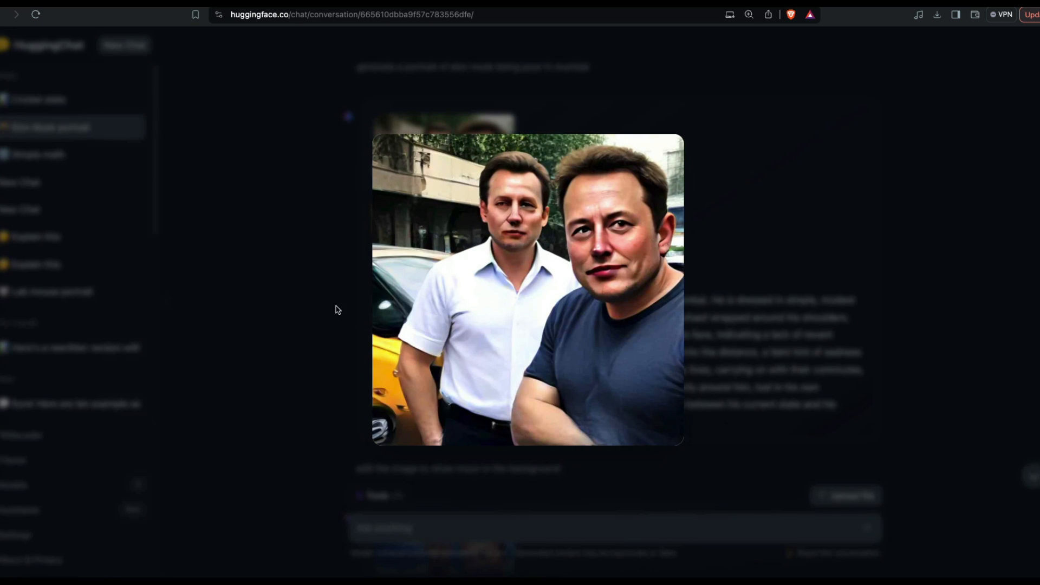
mouse_move(796, 253)
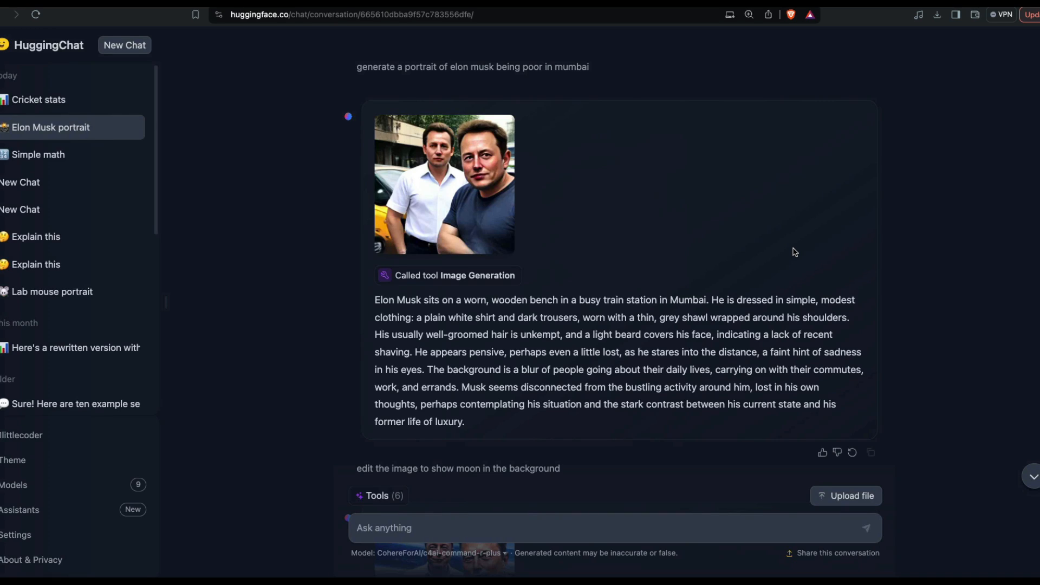
mouse_move(788, 253)
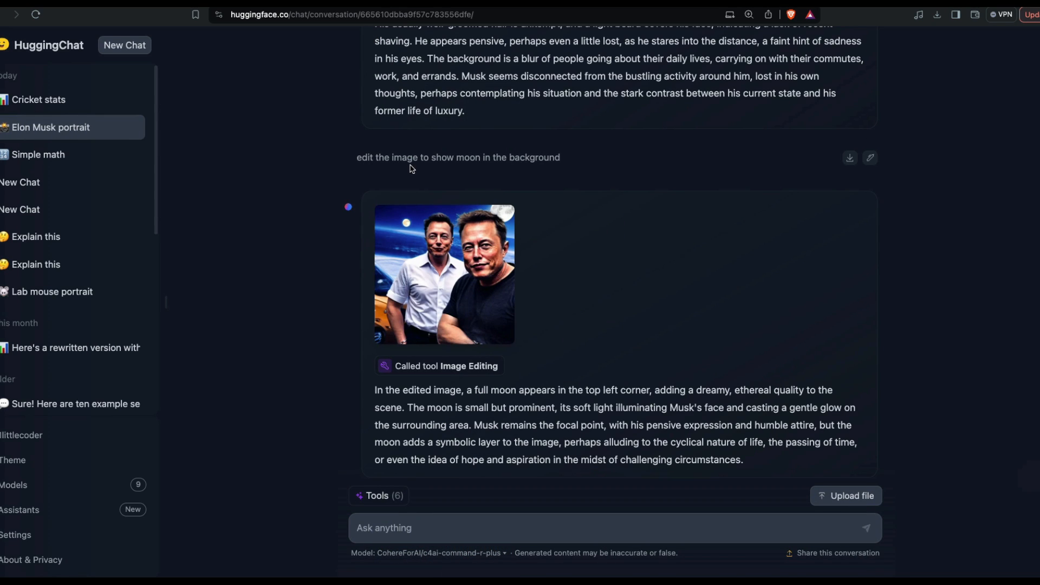
mouse_move(640, 167)
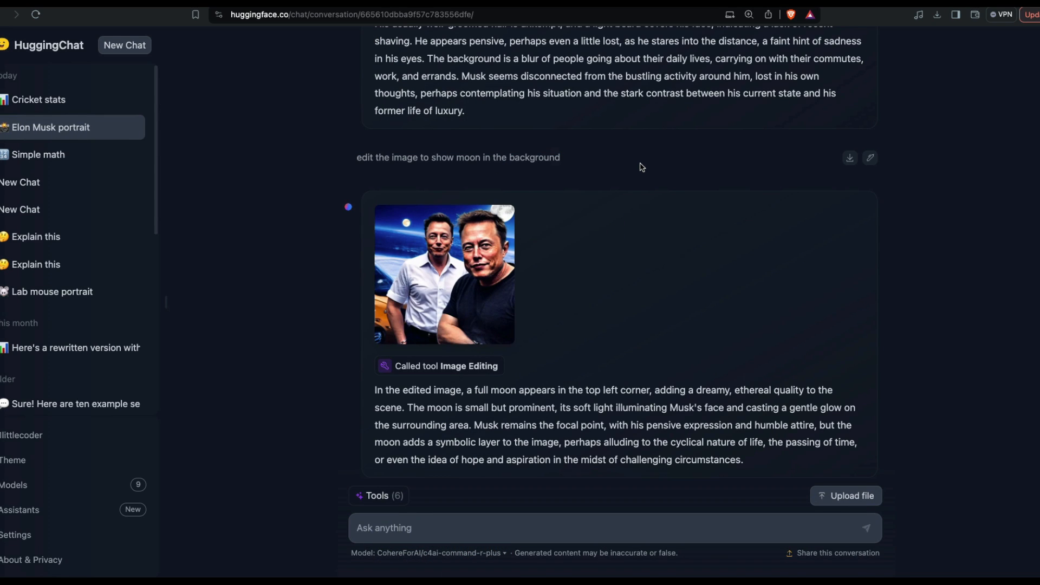
left_click(444, 274)
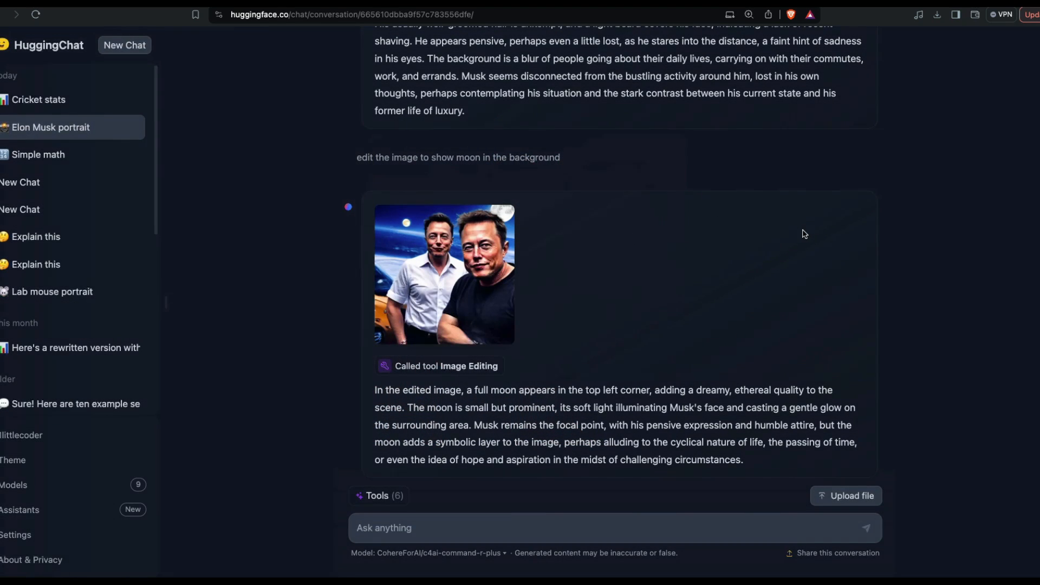
mouse_move(754, 277)
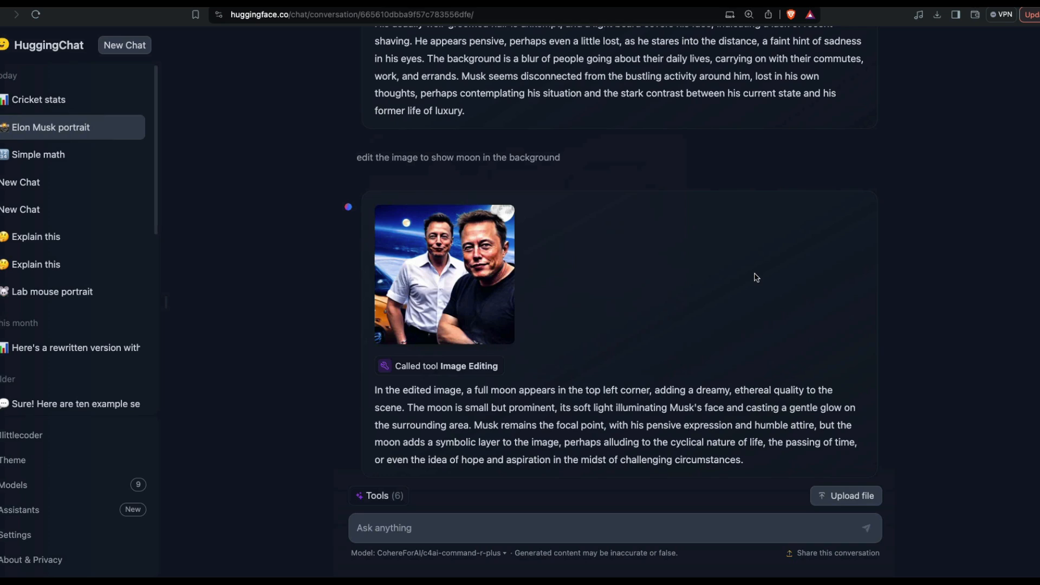
Step: Open the Lab mouse portrait conversation from the sidebar
left_click(124, 45)
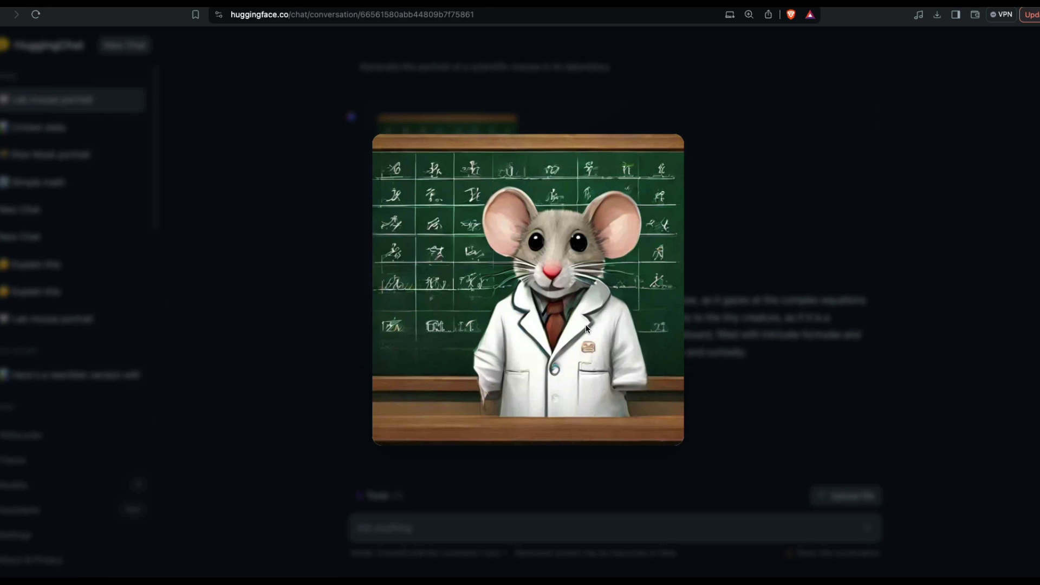
mouse_move(534, 296)
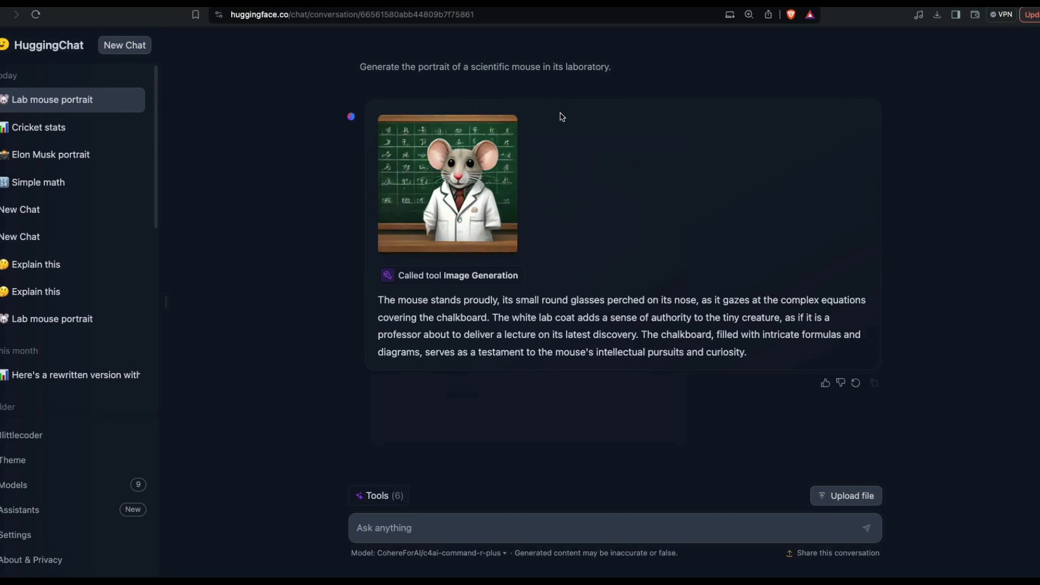
Step: Start a new chat and begin composing 'create a portrait of y...' in the message box
left_click(123, 46)
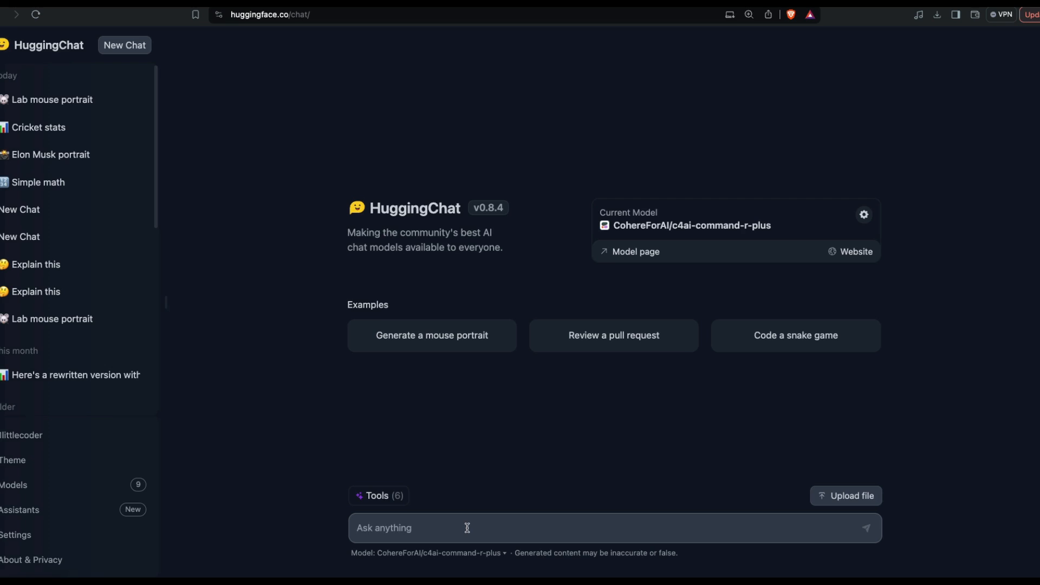
type("create a portrait")
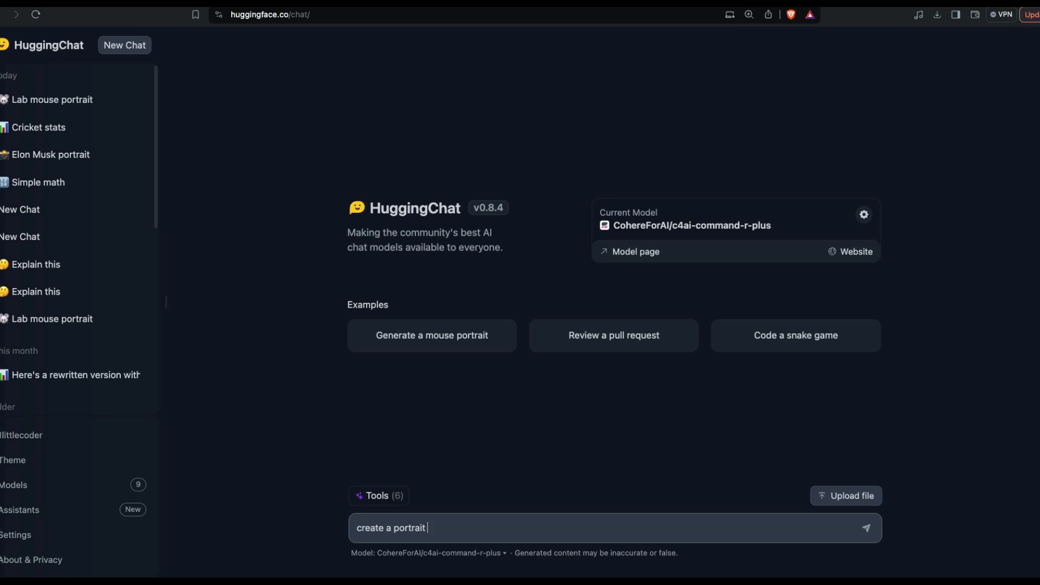
type("of y")
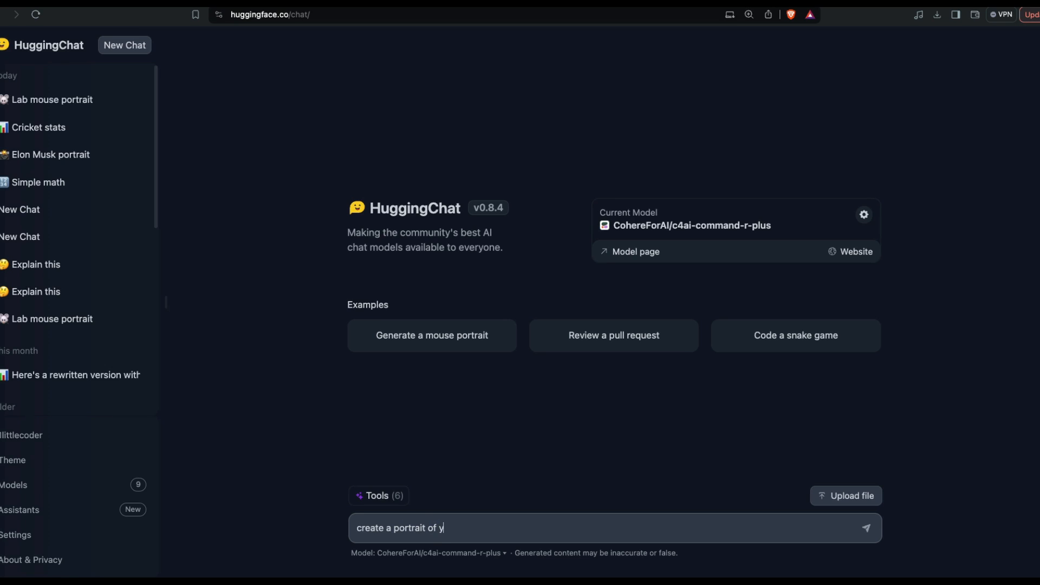
type("ann le cu")
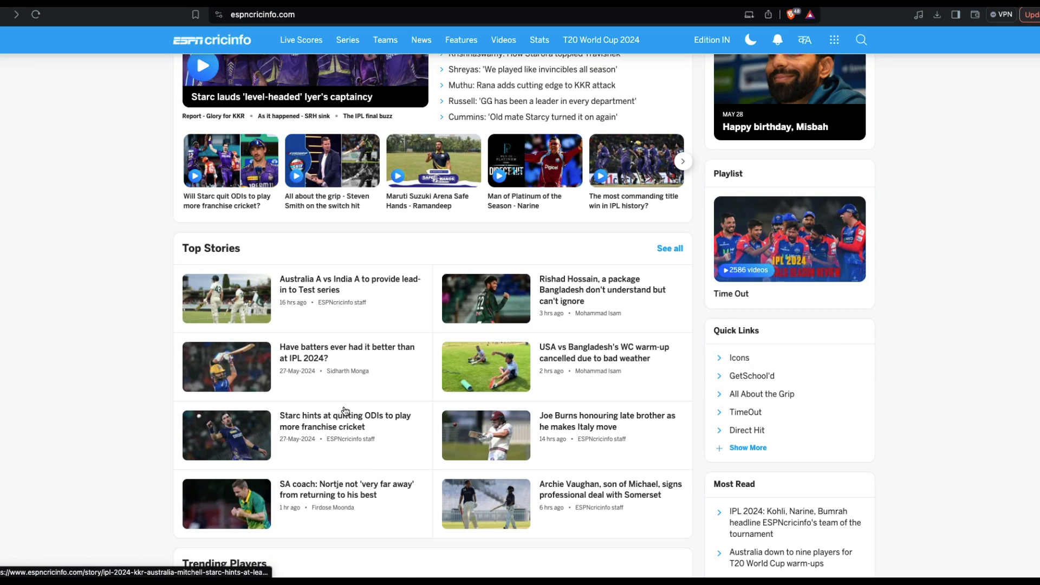
Step: Copy the Starc ODIs story link and compose 'create a simple viral tweet based on this' with it
right_click(344, 422)
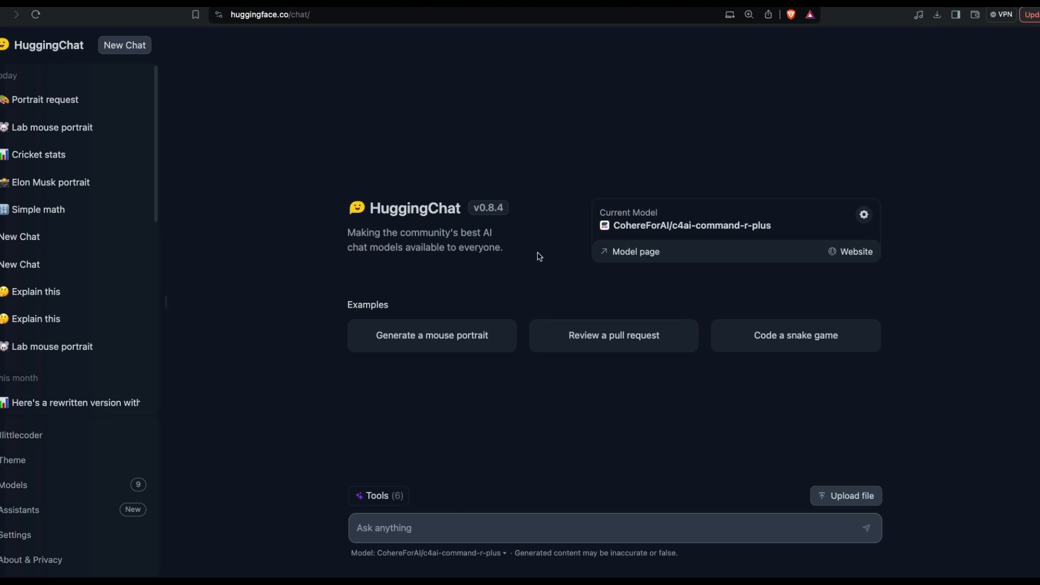
type("cte")
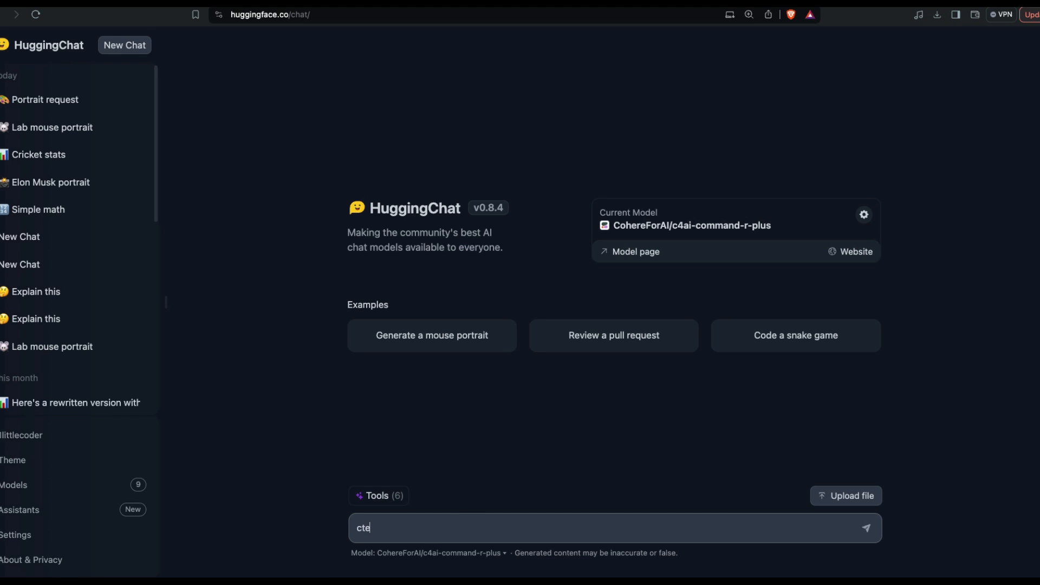
type("create a")
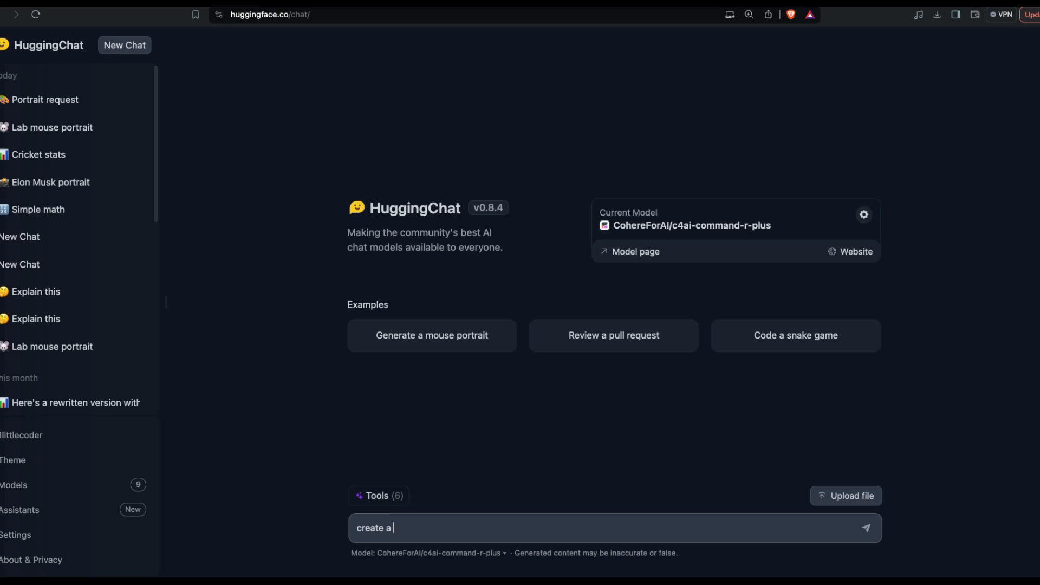
type("simple")
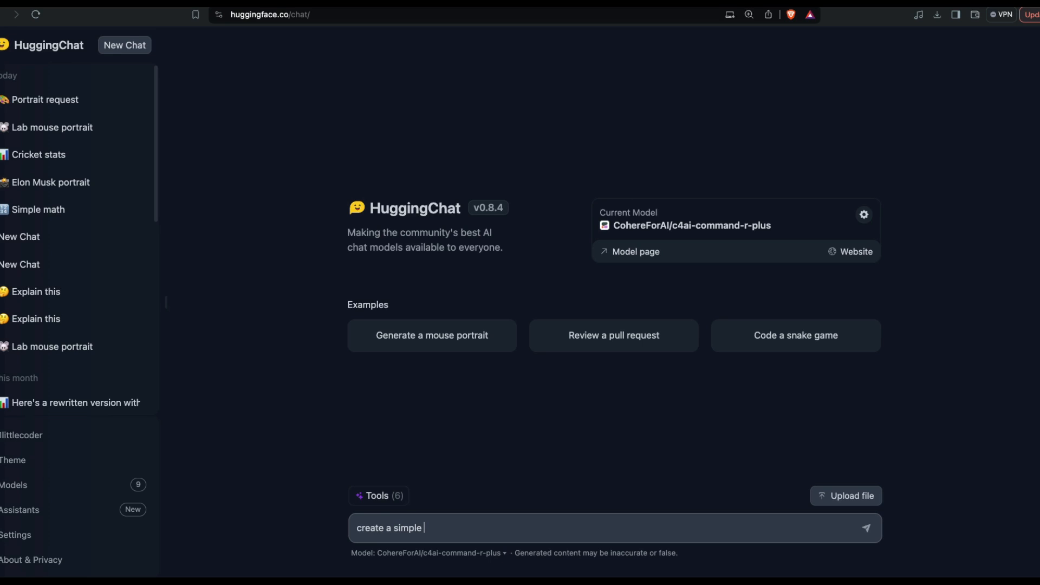
type("viral tweet bas")
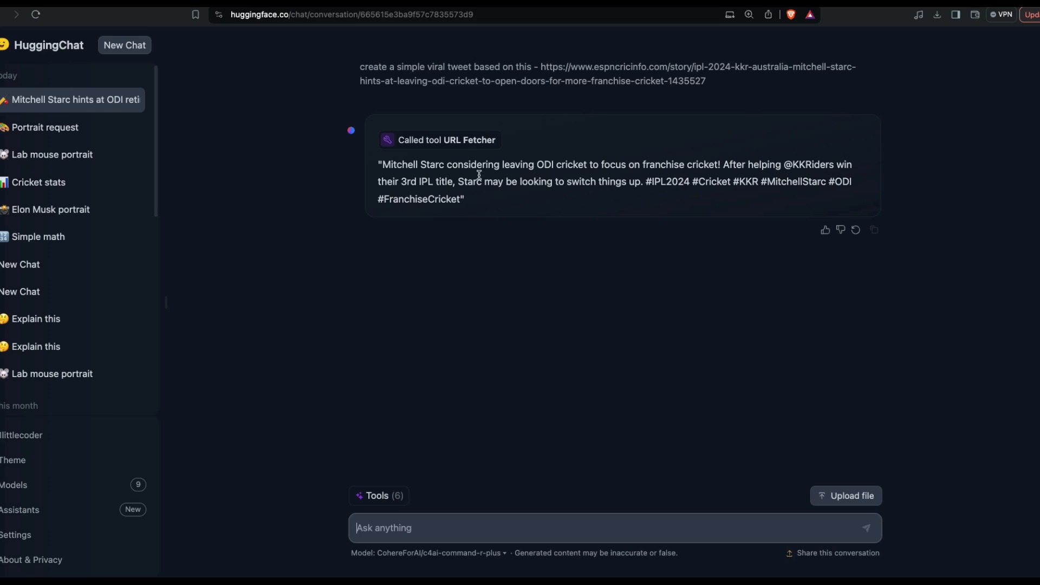
mouse_move(657, 174)
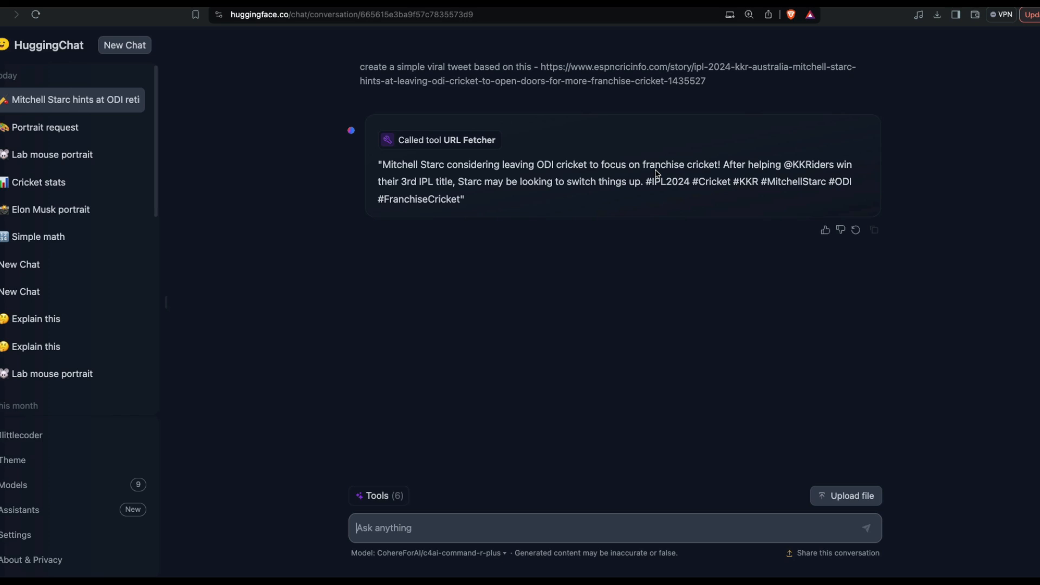
mouse_move(518, 171)
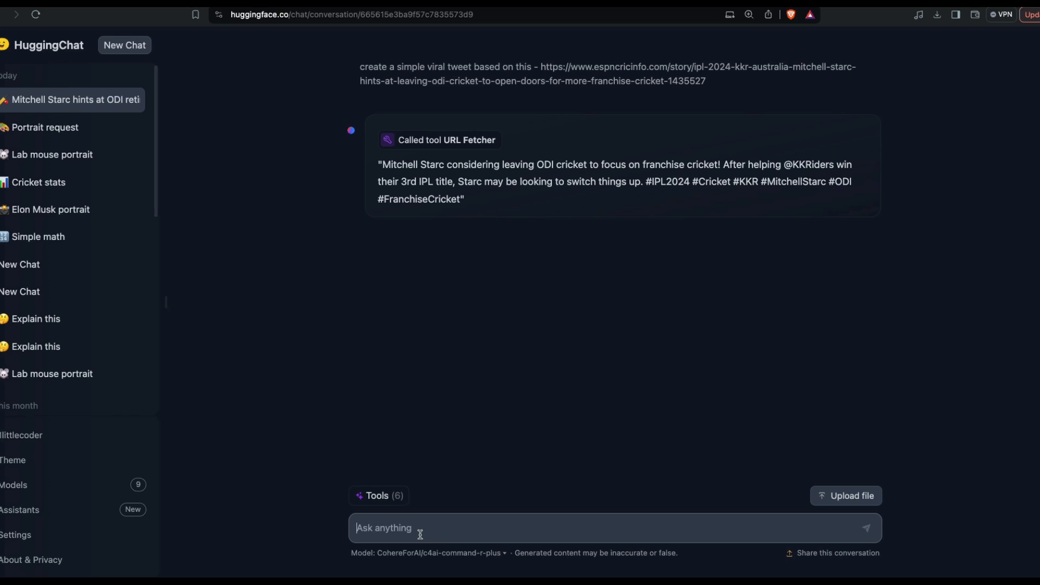
type("Give me s")
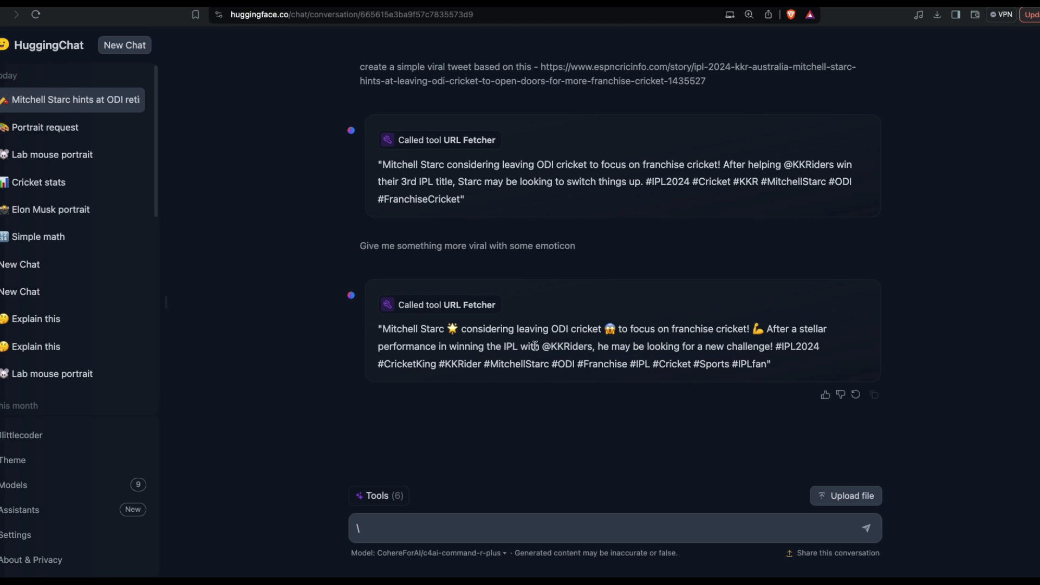
double_click(572, 347)
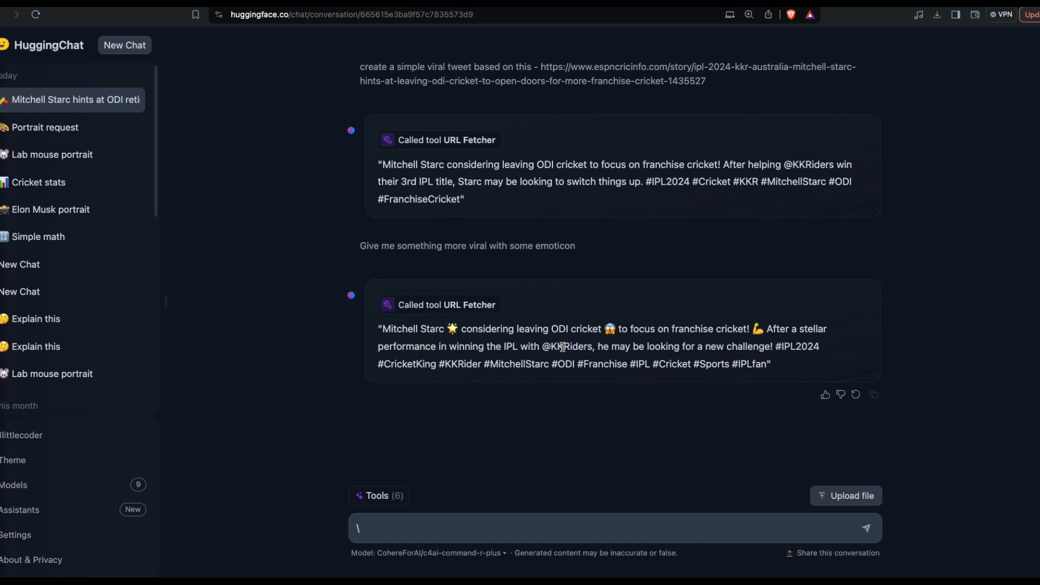
double_click(566, 347)
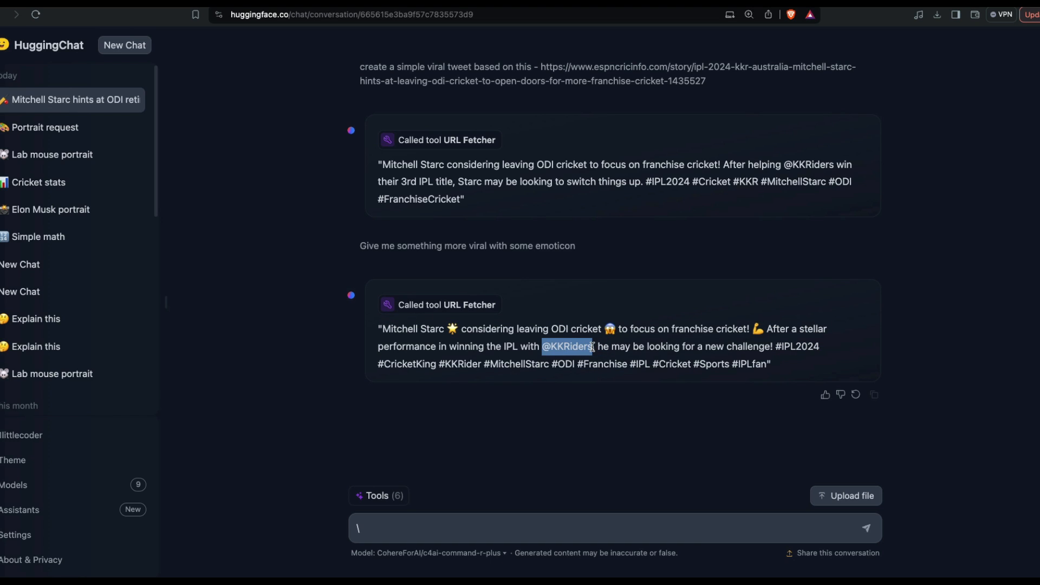
left_click(566, 444)
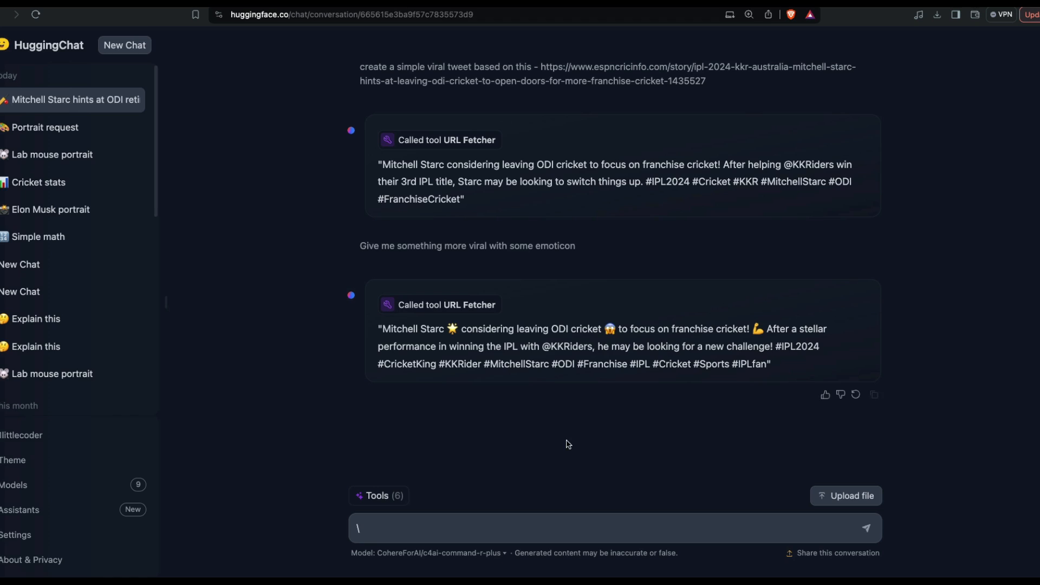
left_click(123, 45)
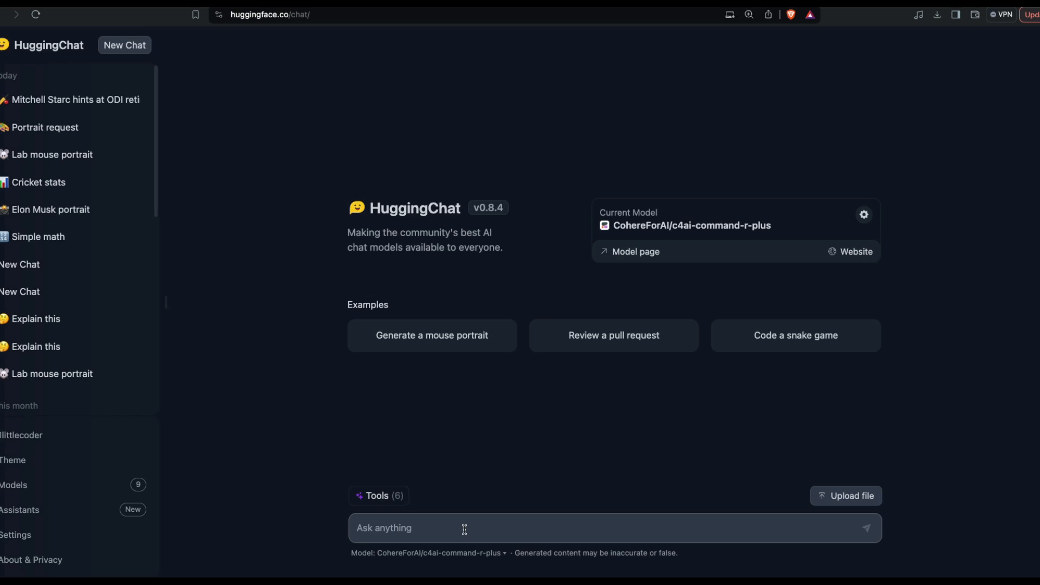
Step: Ask 'can you tell me what is 2 * 2 + 3 + 4', get 11 from Calculator, and show the tools list
type("can you tell me what is")
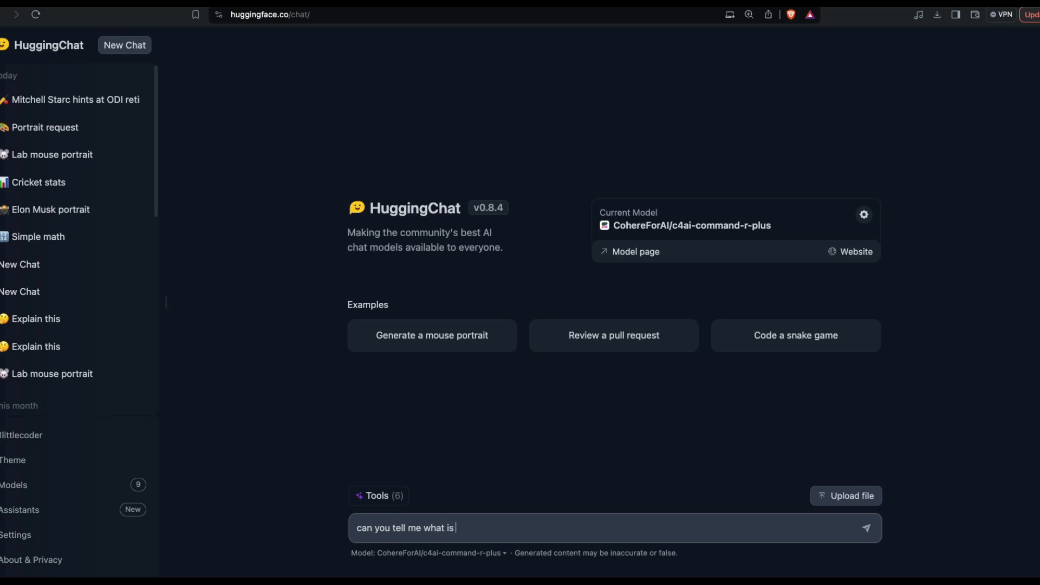
type("2 * 2 +")
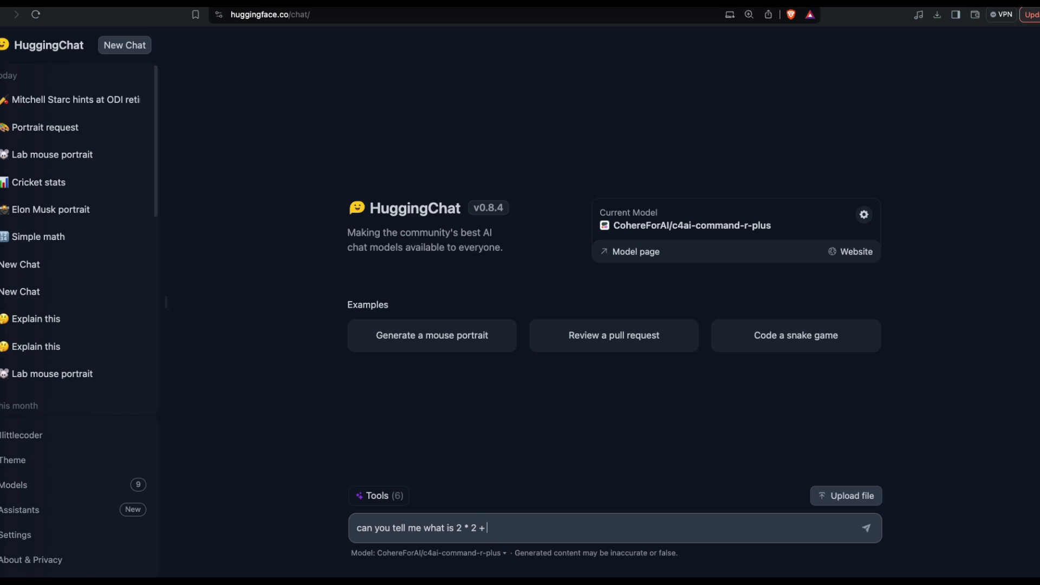
left_click(866, 528)
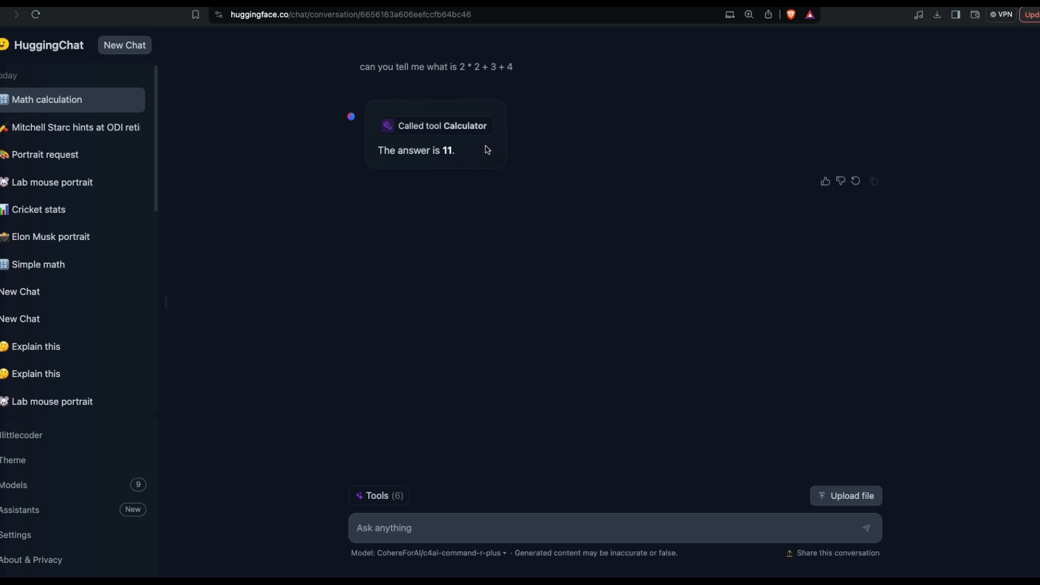
mouse_move(569, 215)
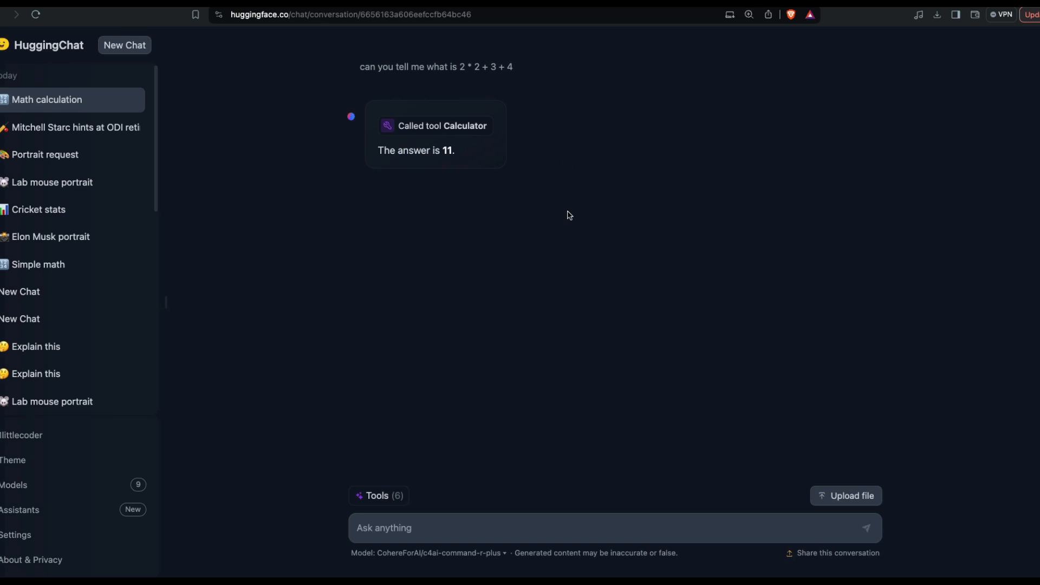
left_click(378, 496)
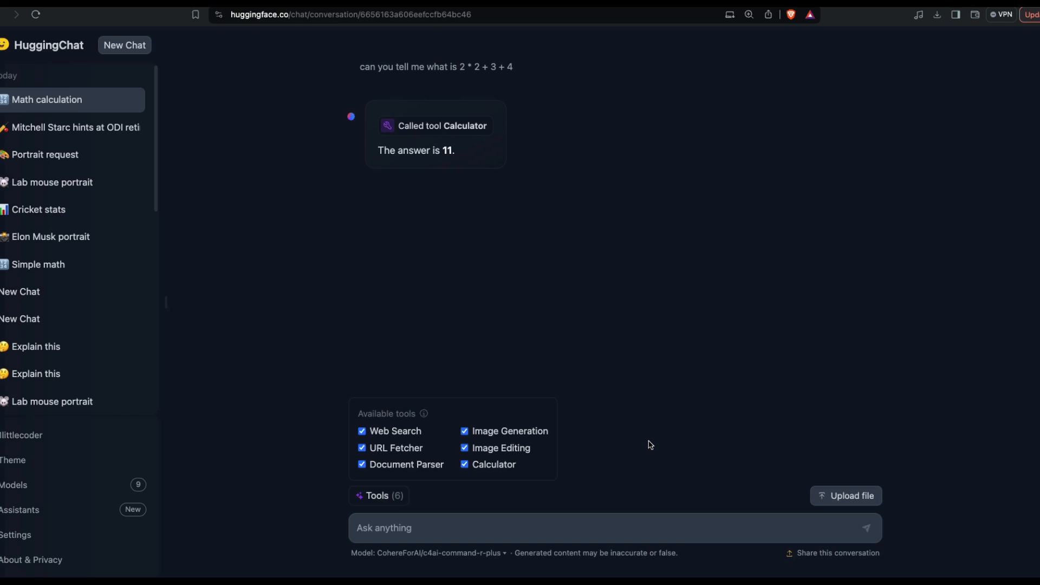
mouse_move(598, 282)
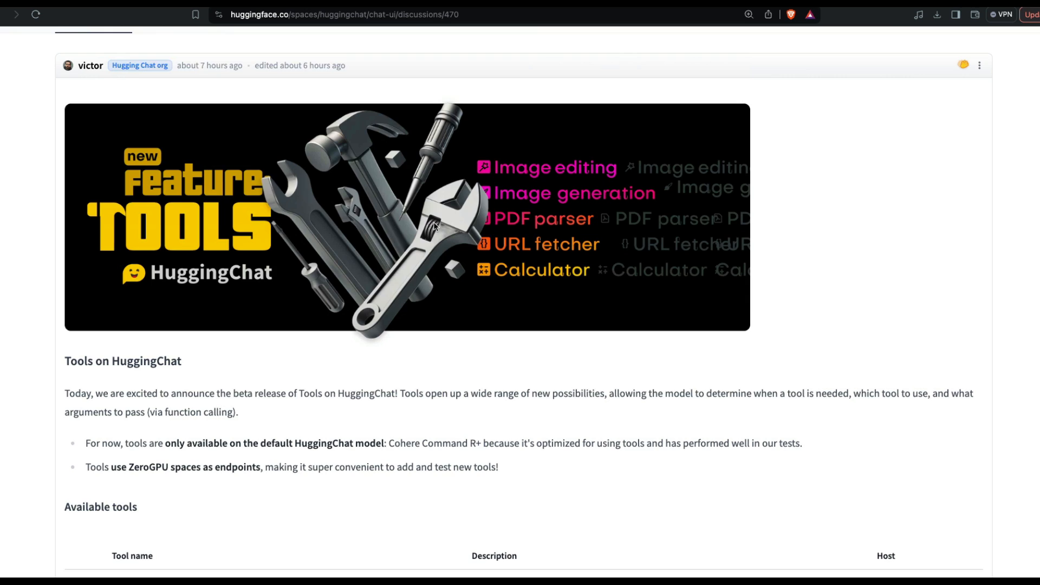
Step: Scroll to the Available tools table and open the Document Parser's ZeroGPU Space
scroll("down", 3)
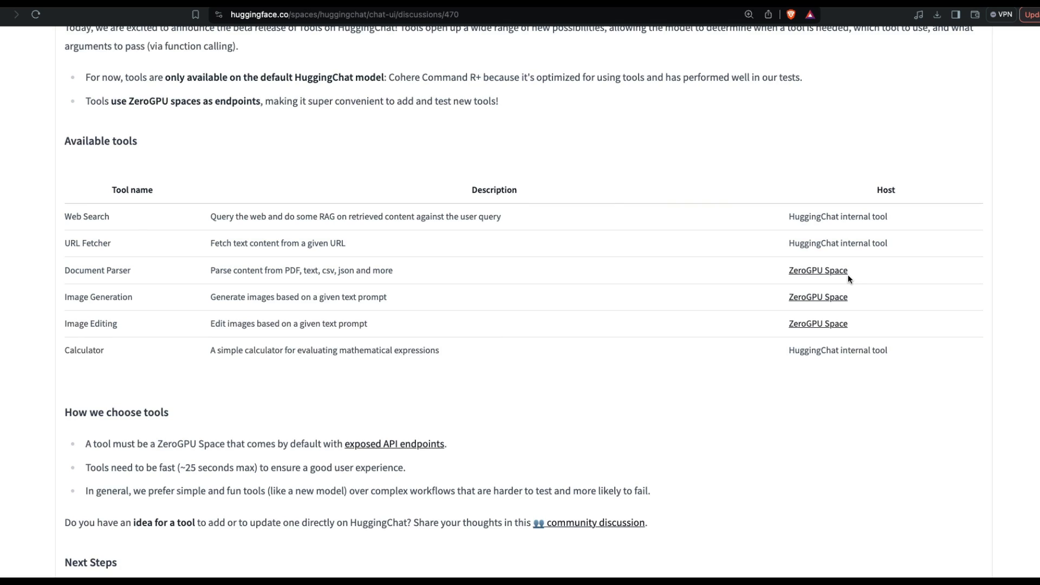
mouse_move(856, 266)
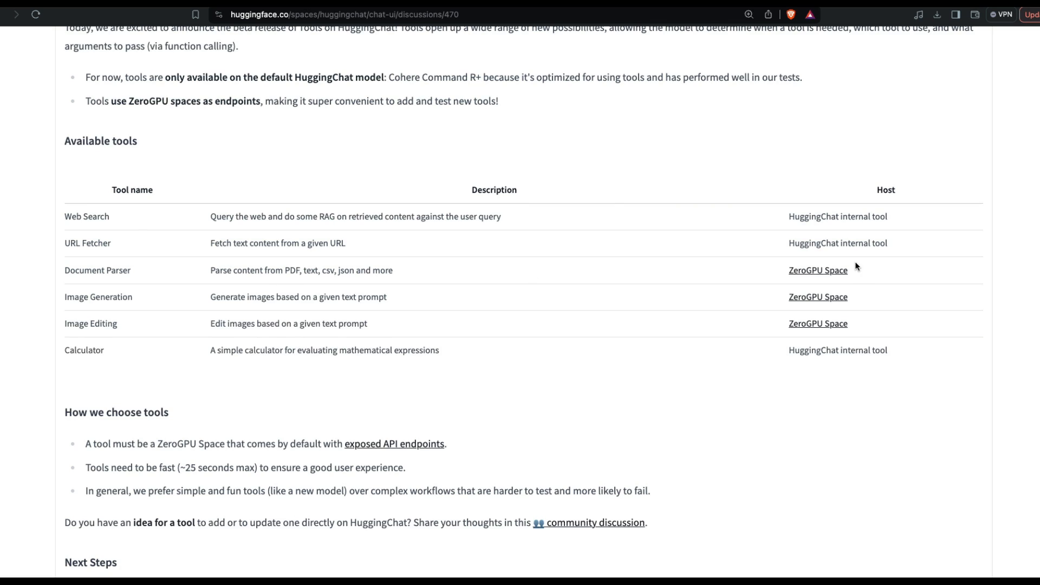
mouse_move(787, 353)
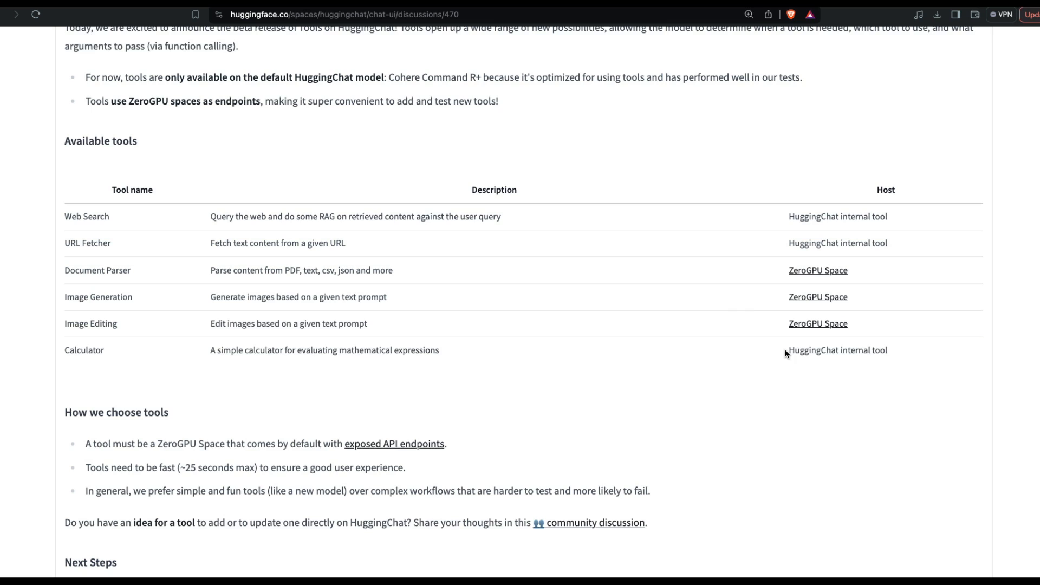
mouse_move(834, 294)
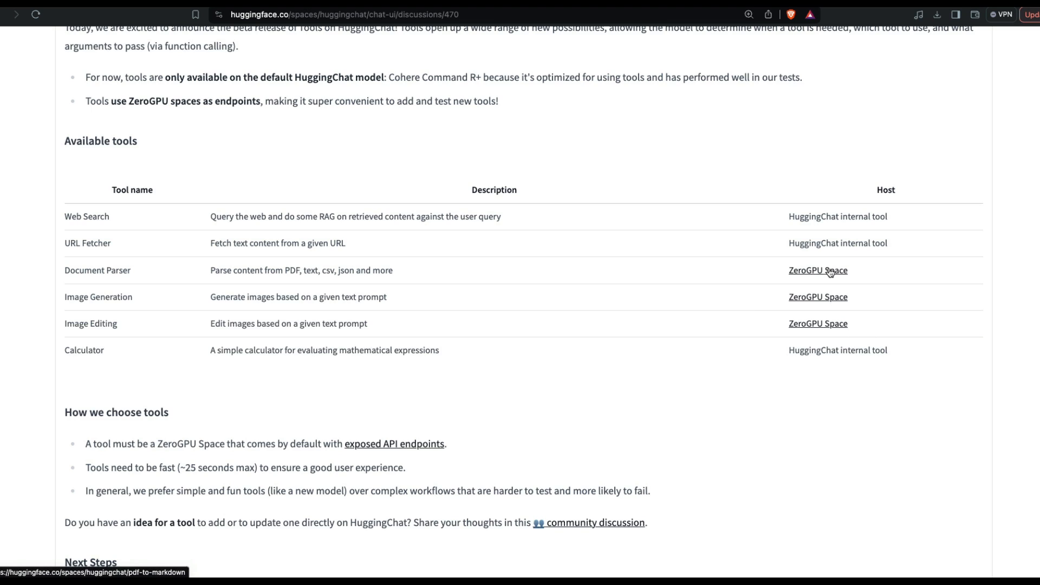
left_click(818, 269)
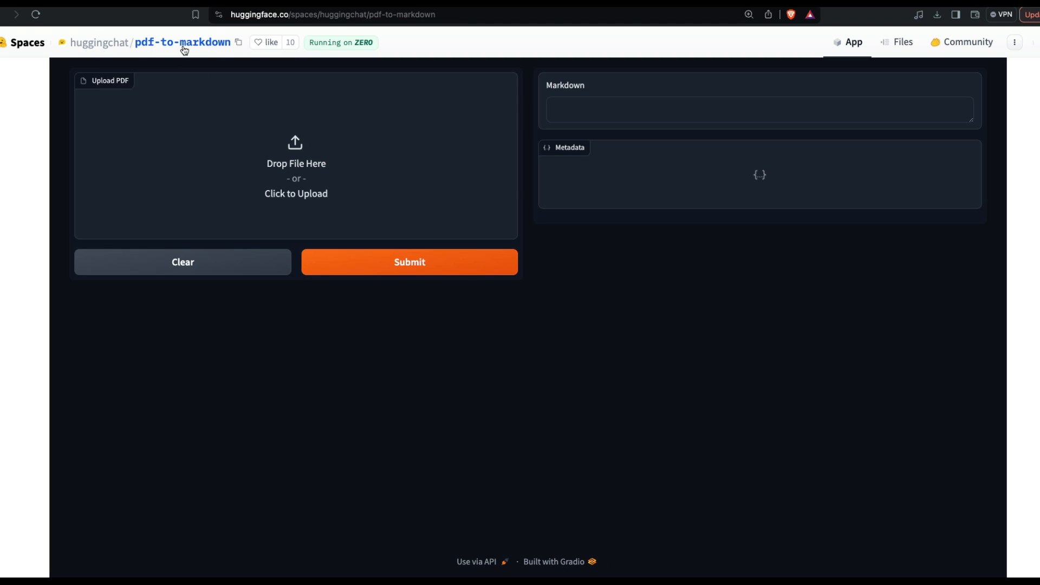
mouse_move(251, 93)
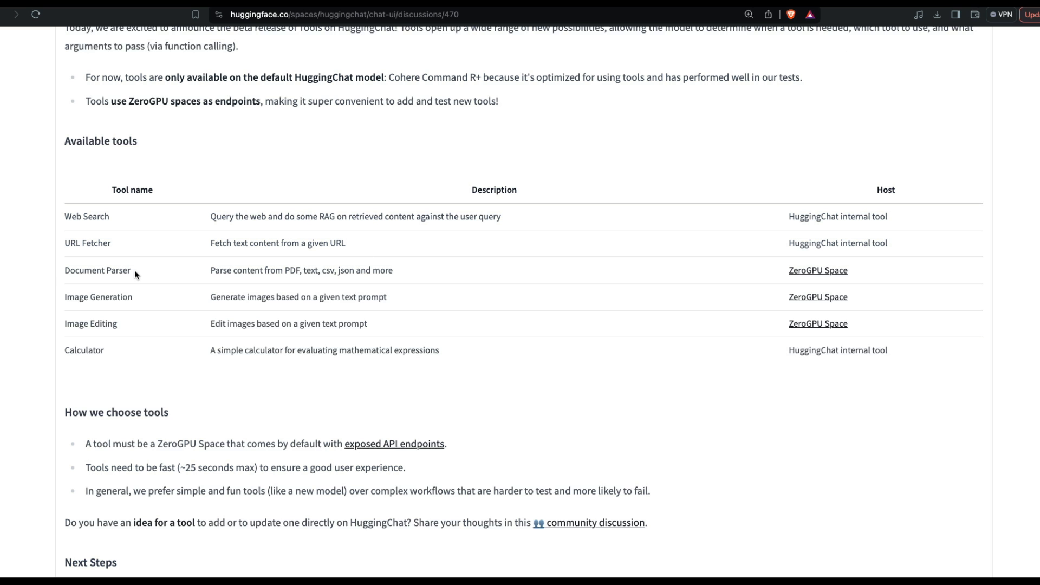
mouse_move(720, 249)
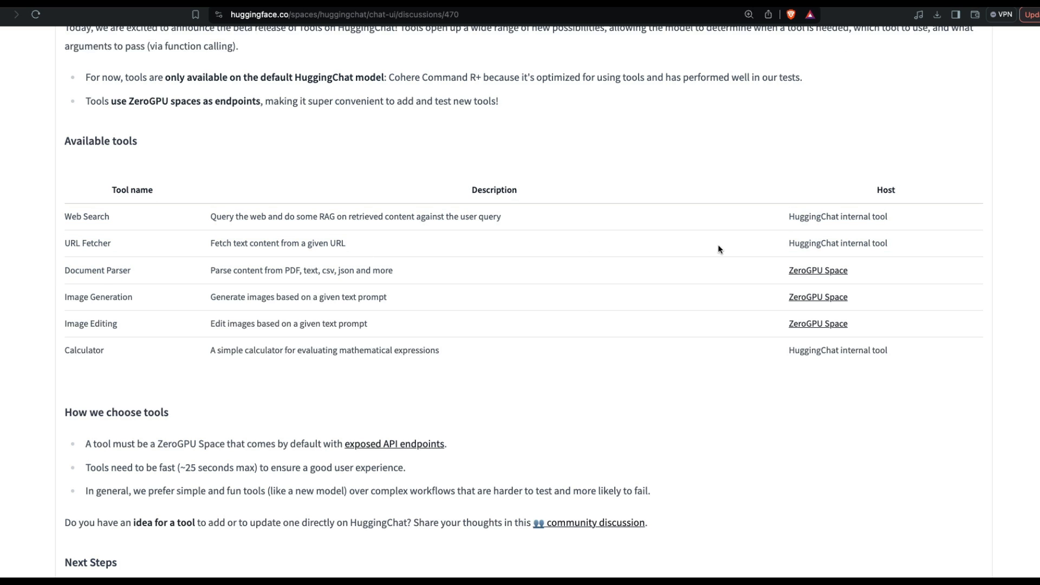
Step: Reopen the pdf-to-markdown Space and view its Use via API documentation
left_click(818, 270)
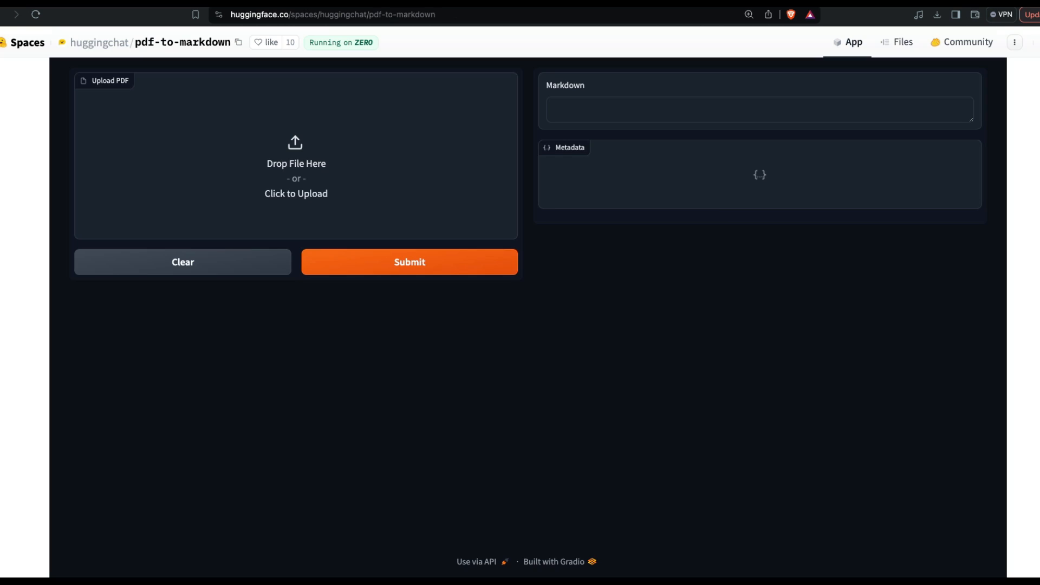
mouse_move(478, 559)
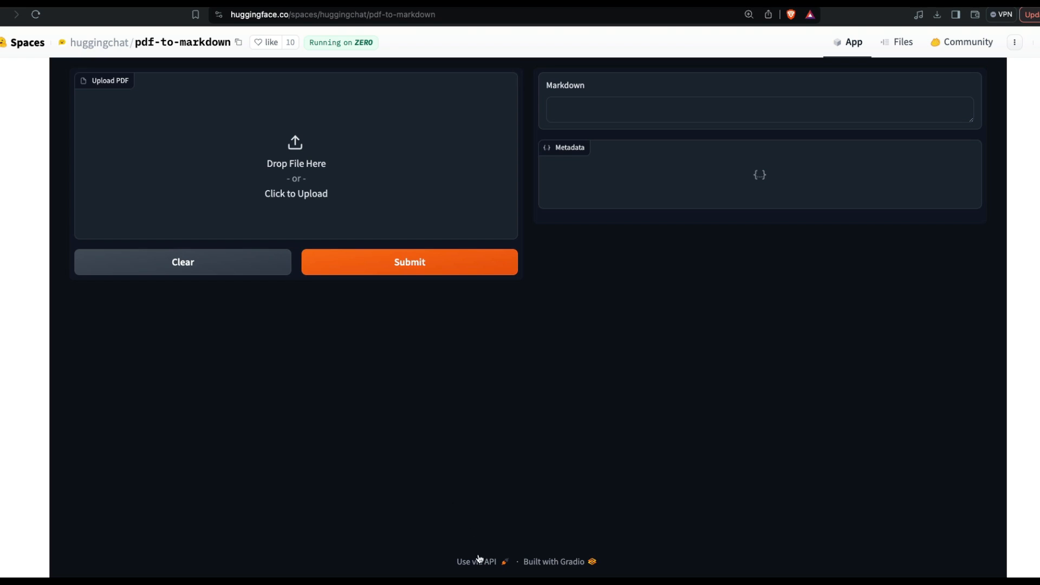
left_click(469, 561)
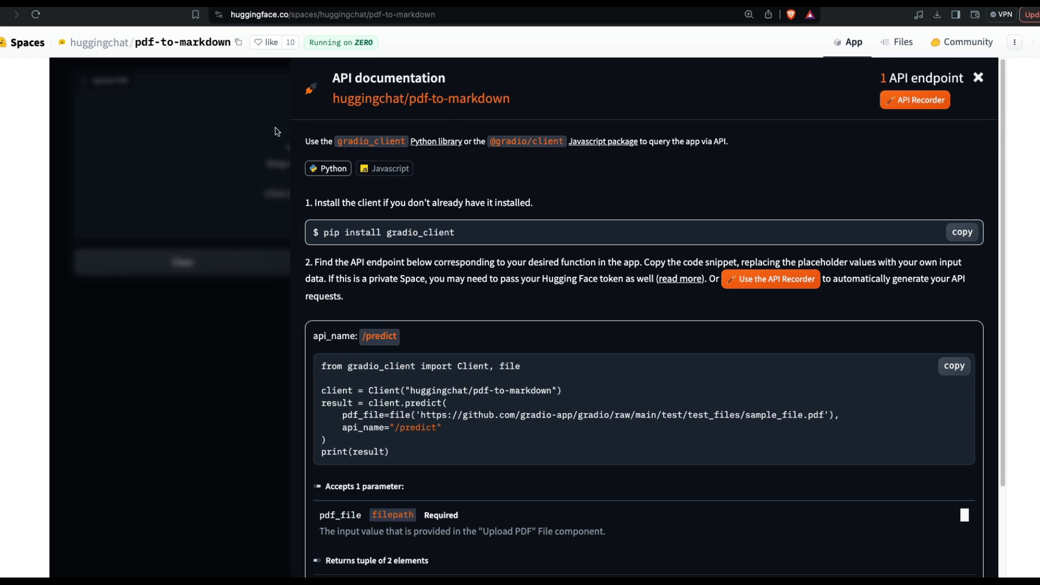
mouse_move(581, 409)
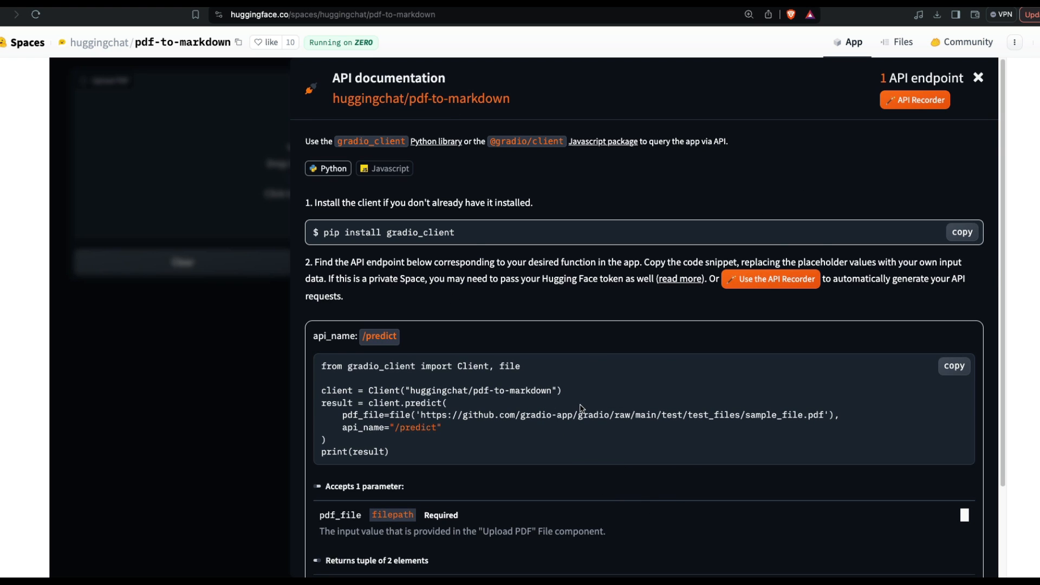
scroll("down", 3)
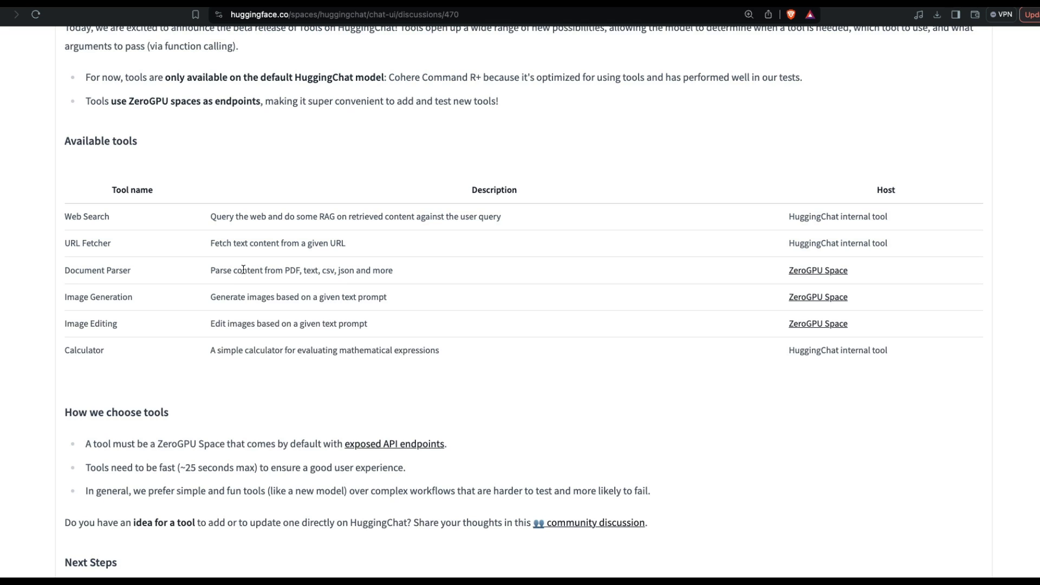
Step: Open the Image Generation tool's Hyper-SDXL-1Step-T2I Space and view its Use via API link
left_click(818, 297)
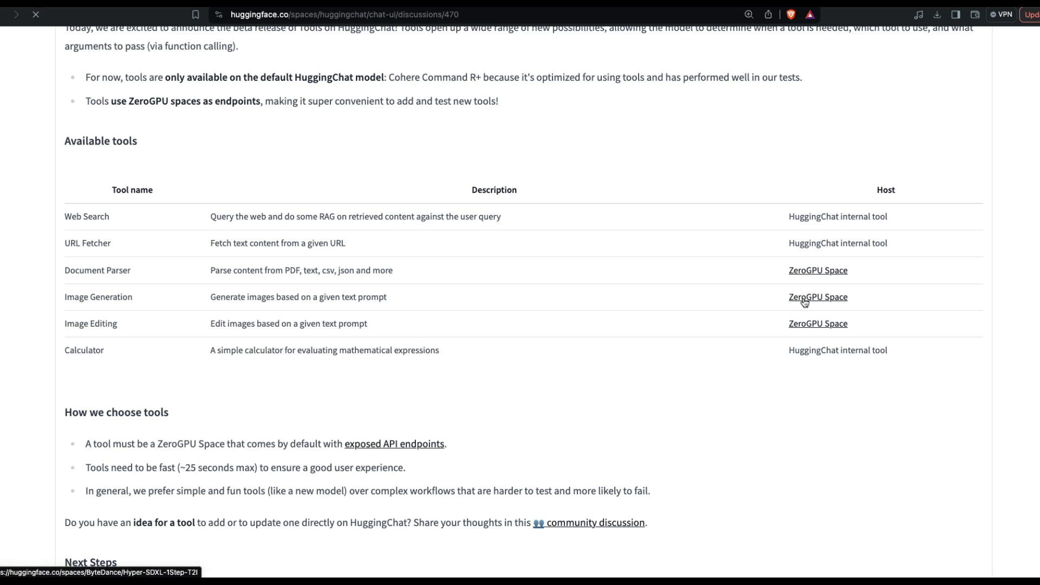
left_click(818, 297)
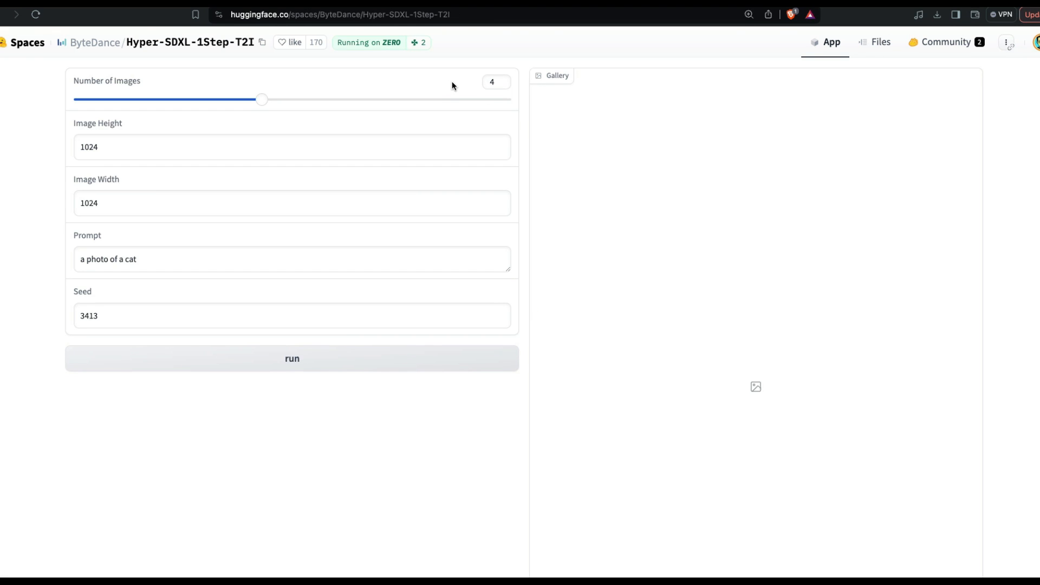
mouse_move(456, 84)
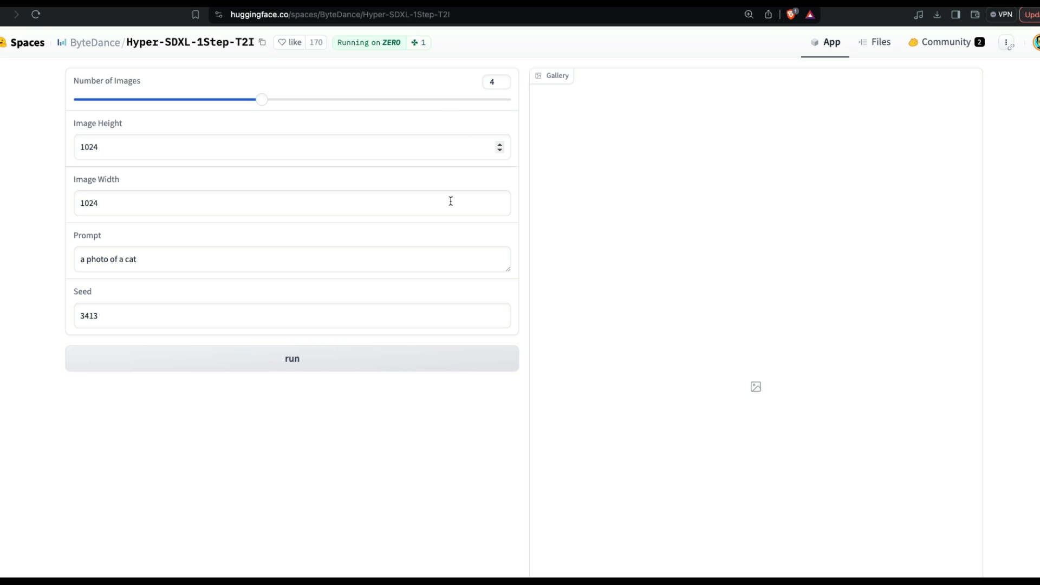
scroll("down", 3)
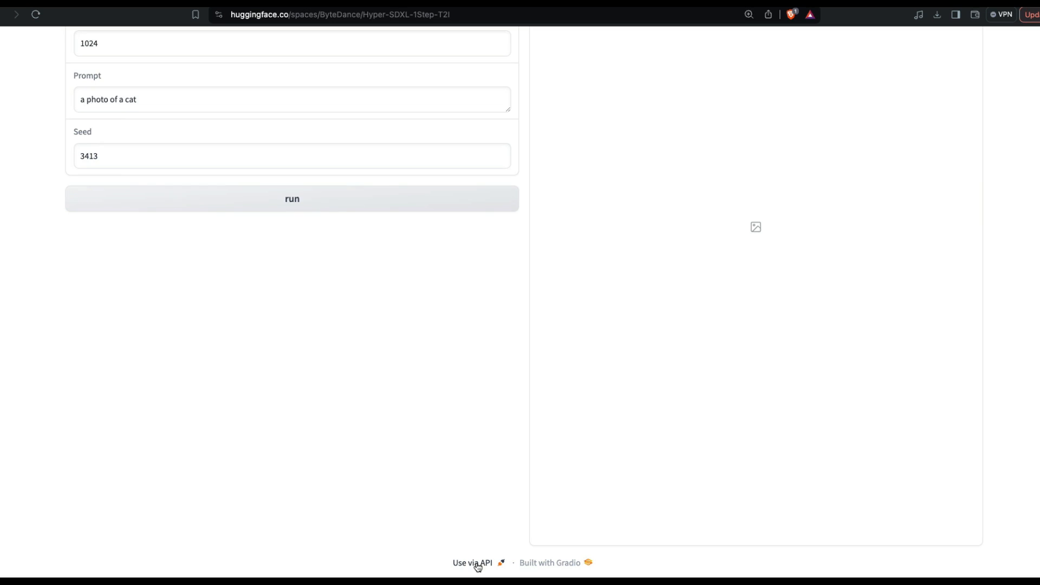
left_click(472, 562)
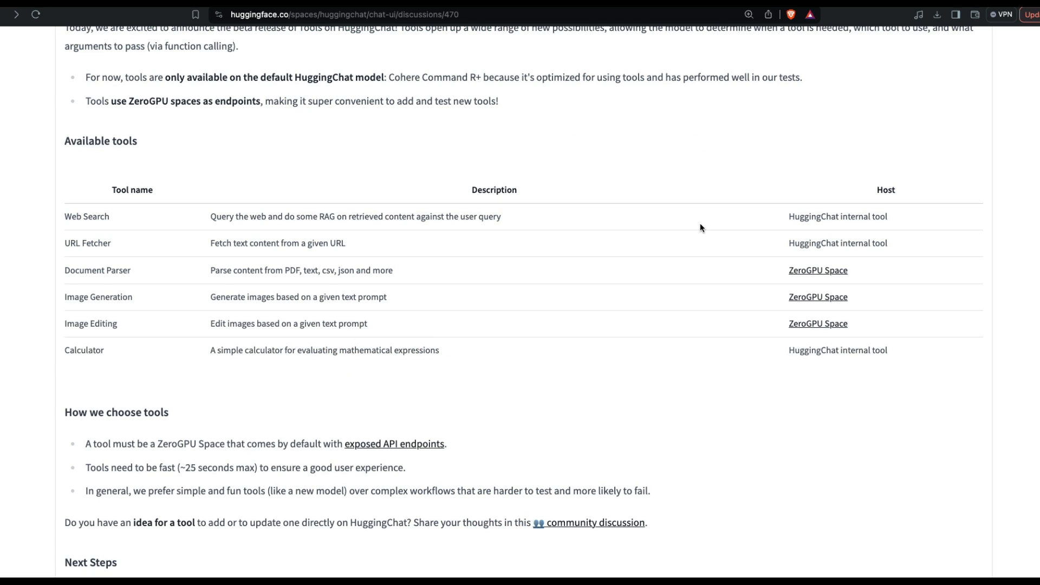
mouse_move(77, 219)
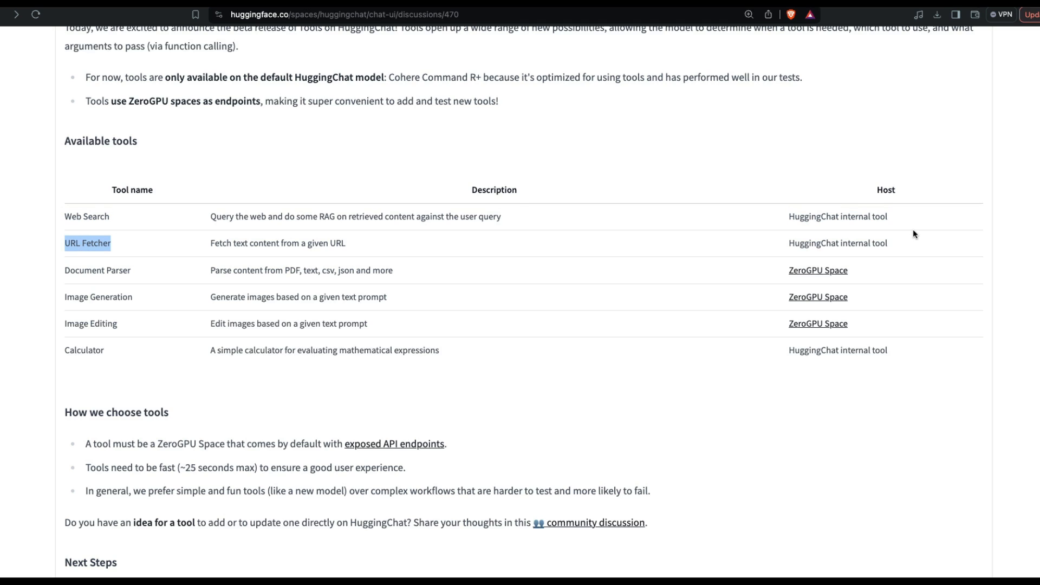
mouse_move(895, 244)
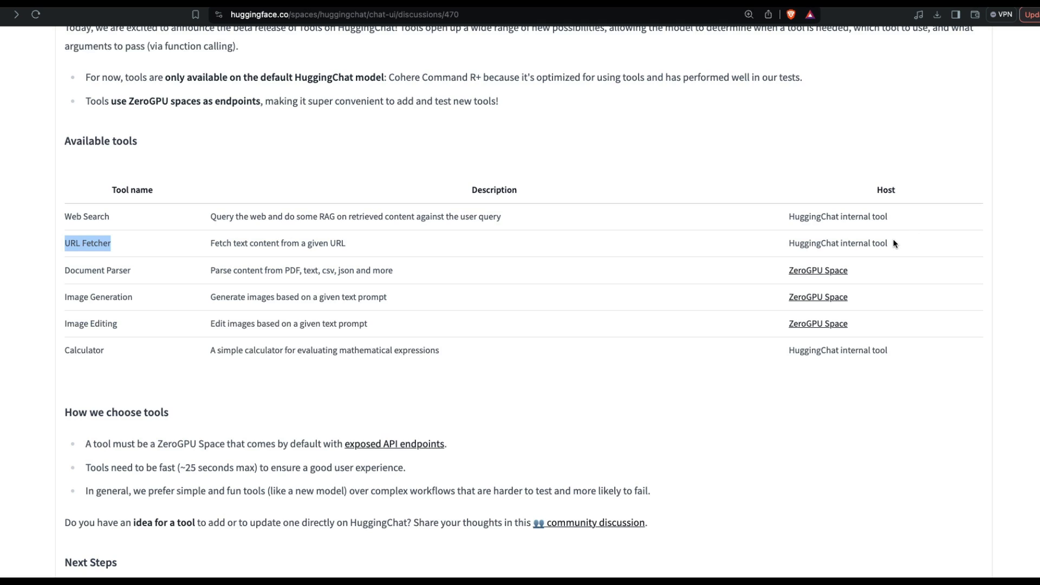
mouse_move(552, 283)
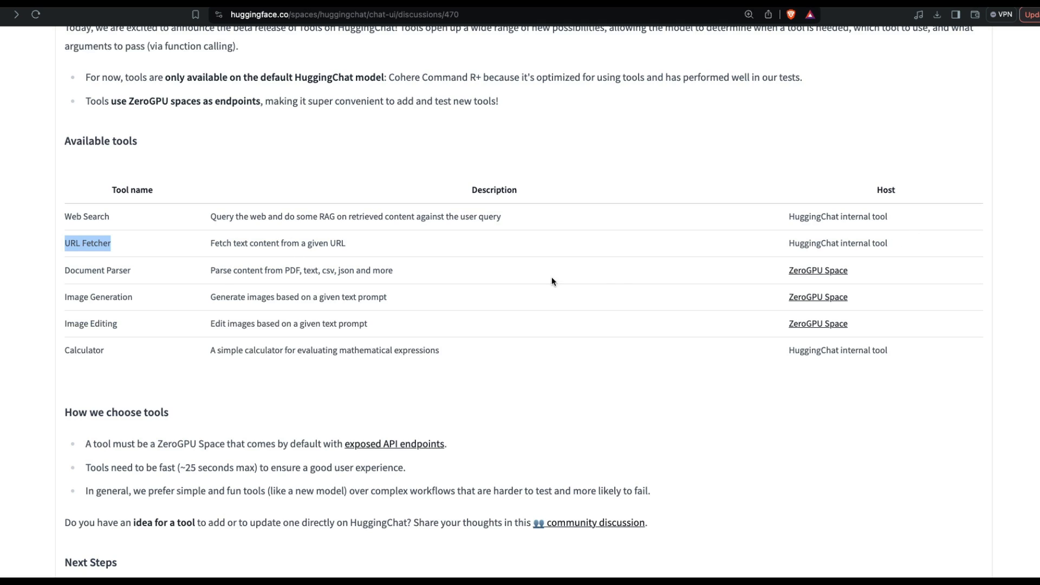
mouse_move(862, 275)
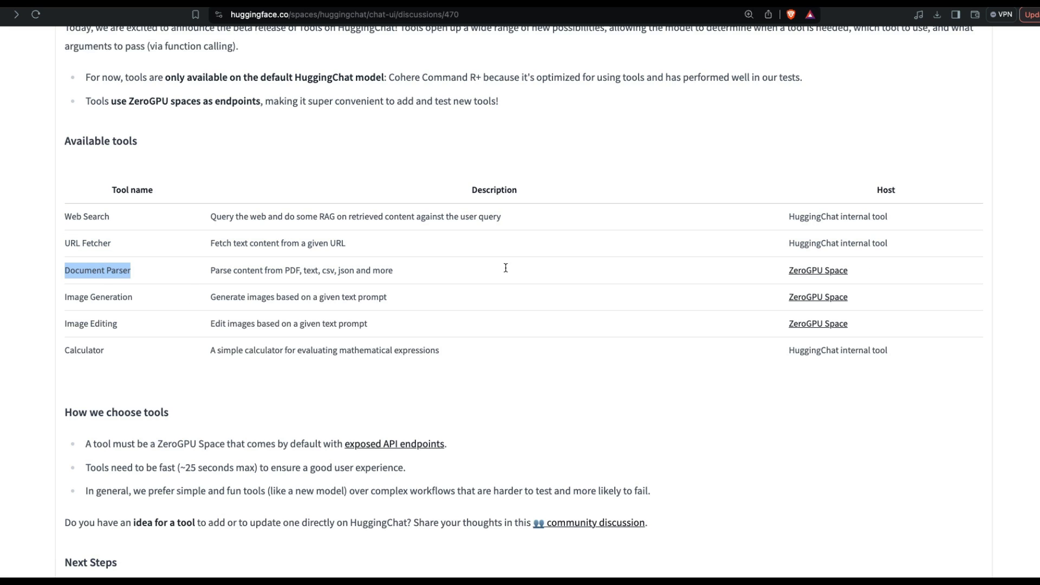
scroll("down", 3)
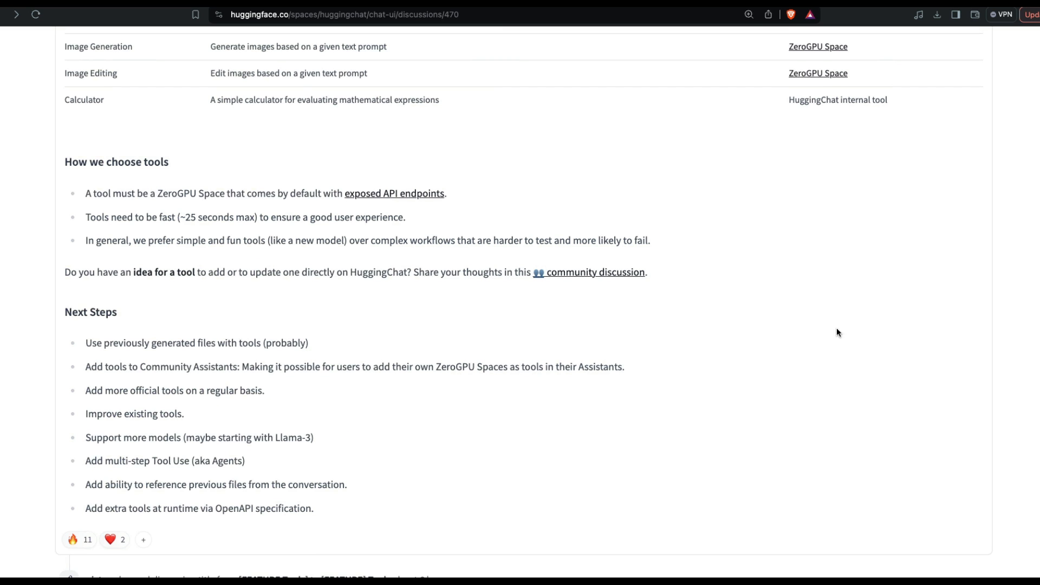
left_click_drag(91, 193, 291, 193)
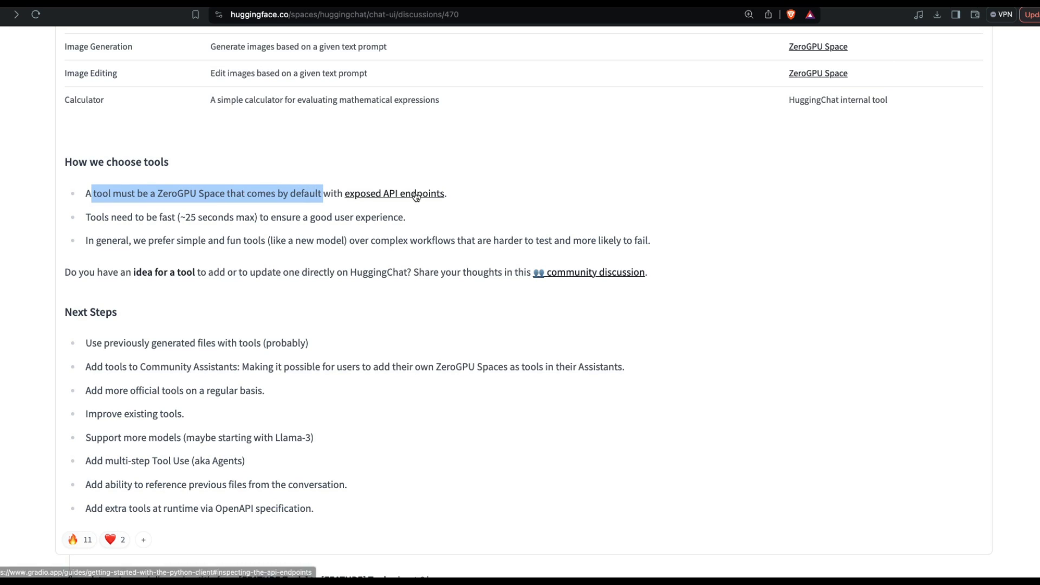
mouse_move(457, 205)
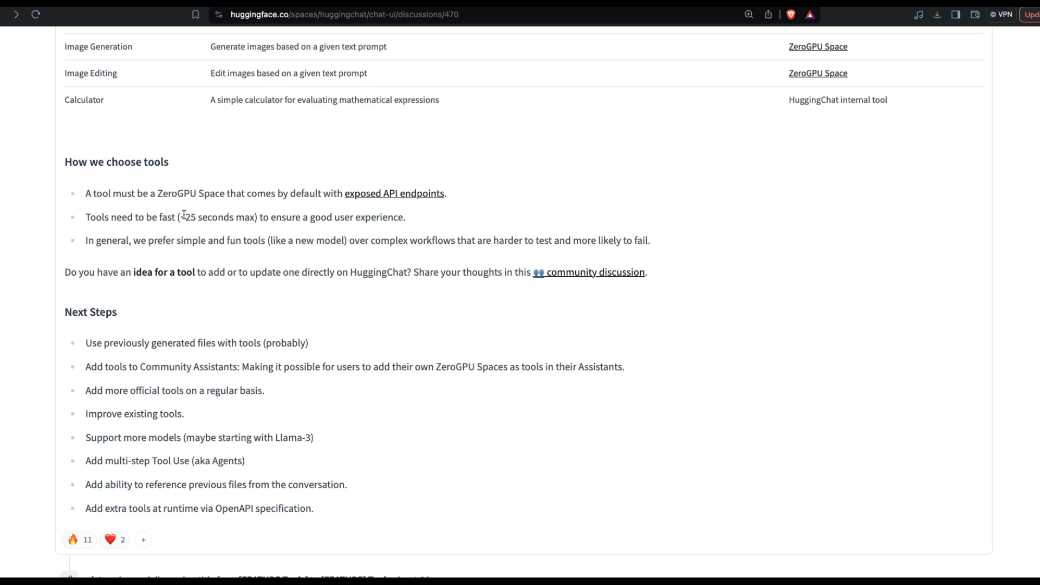
left_click_drag(179, 217, 256, 217)
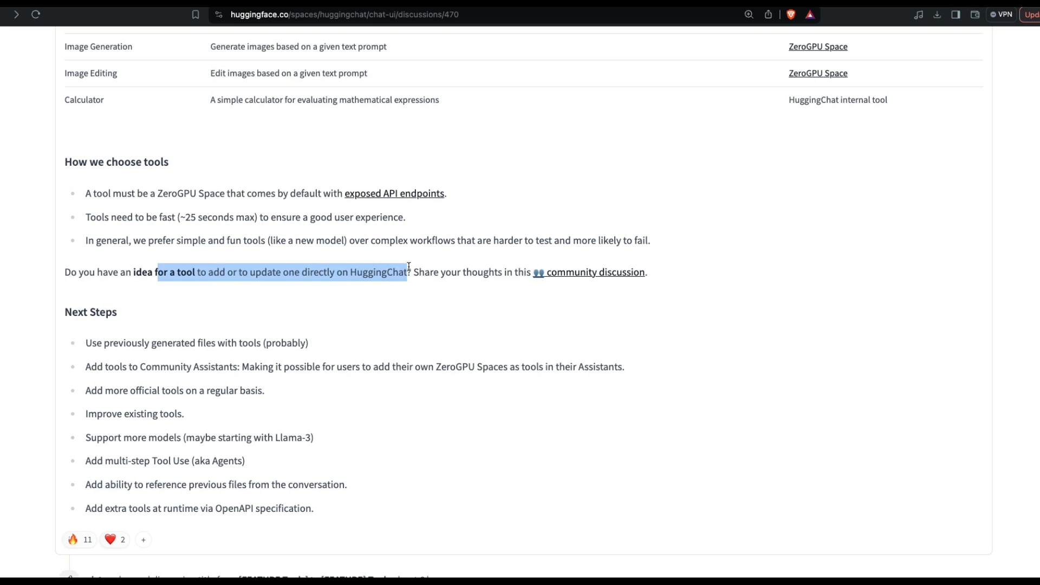
scroll("down", 3)
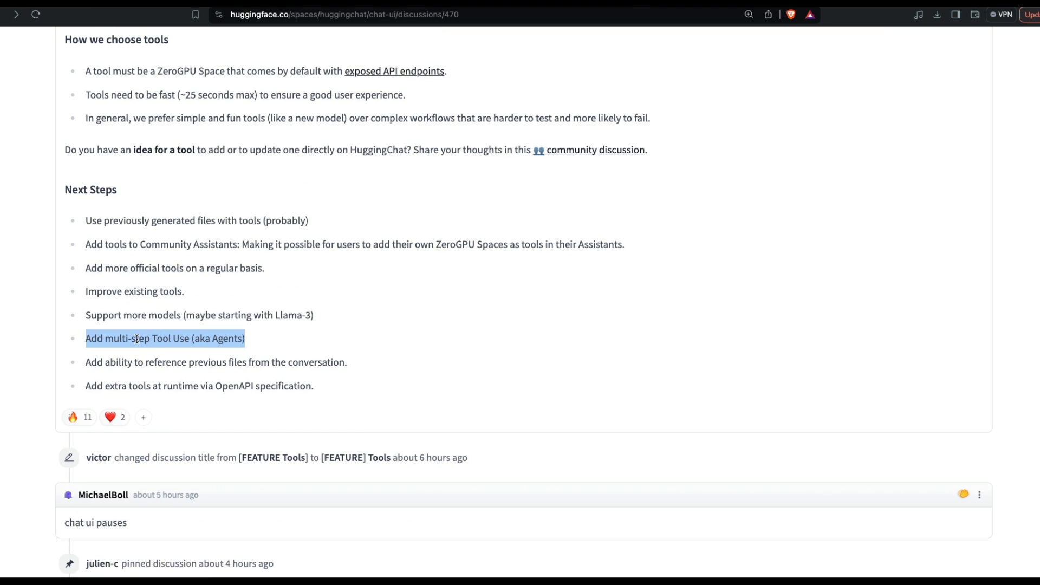
mouse_move(206, 350)
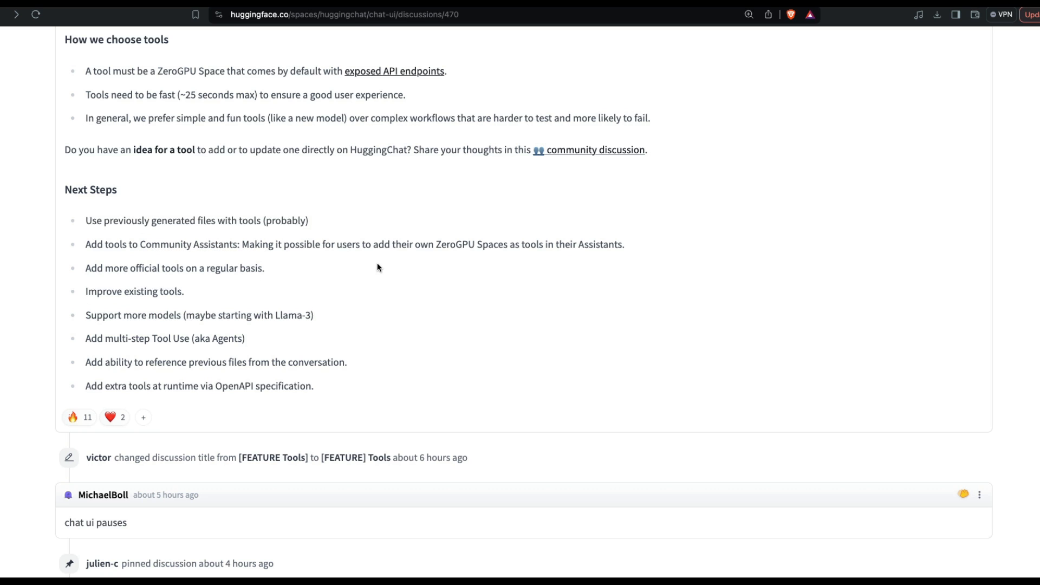
mouse_move(480, 306)
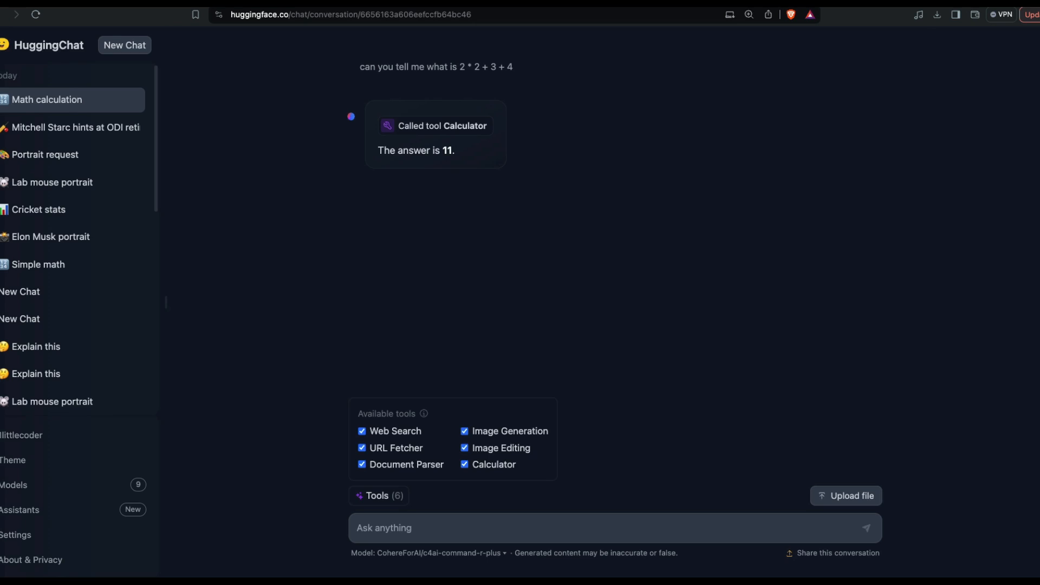
mouse_move(927, 31)
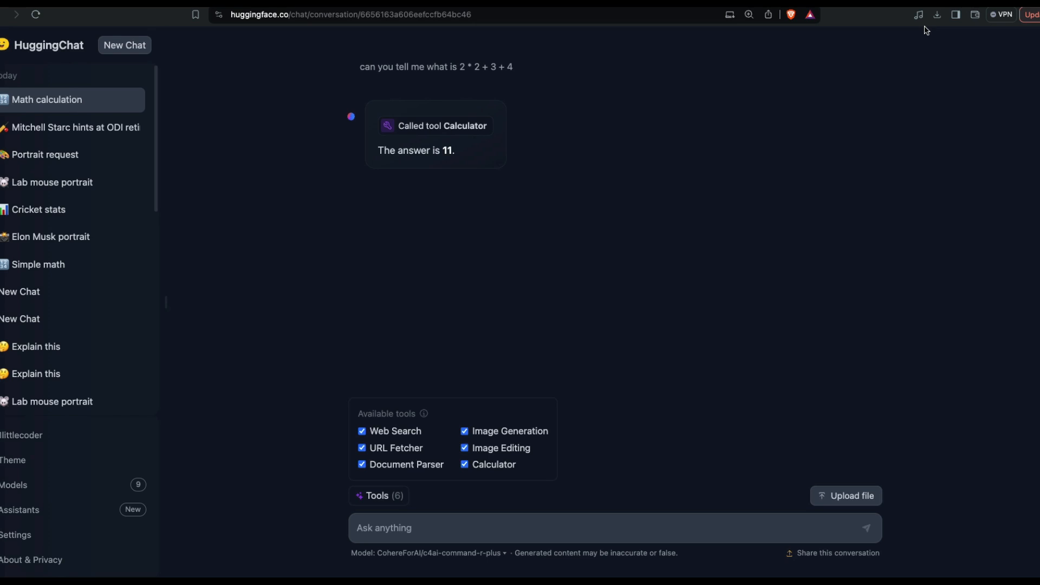
Step: Start a fresh chat and confirm all six tools remain enabled before composing a message
left_click(377, 495)
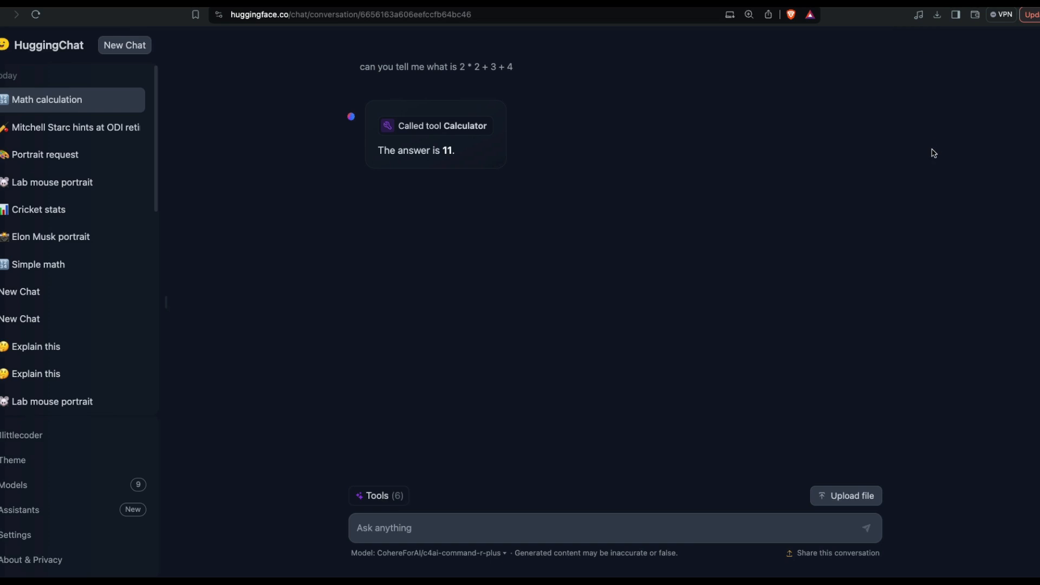
mouse_move(934, 152)
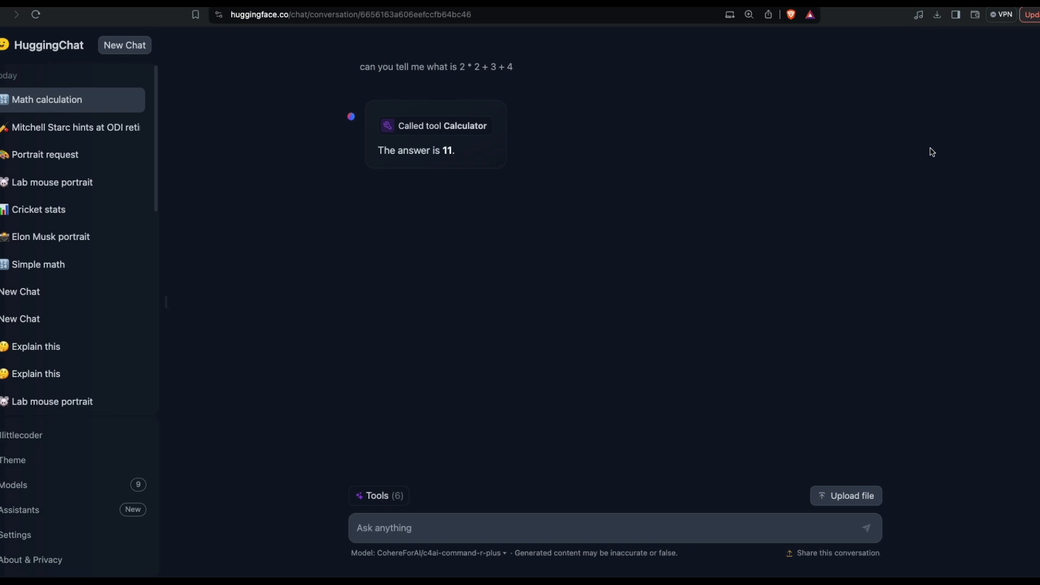
mouse_move(518, 110)
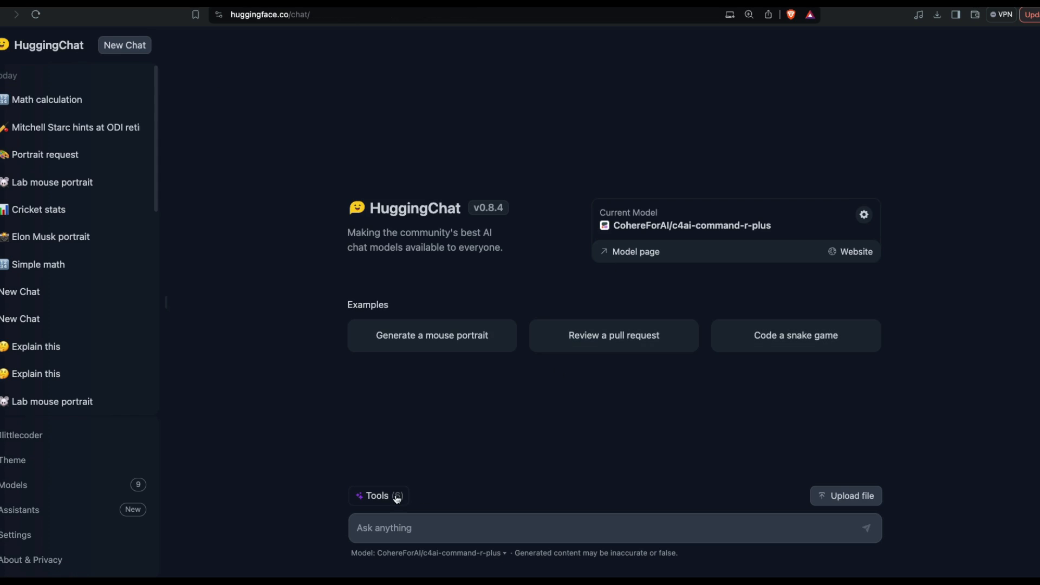
left_click(377, 495)
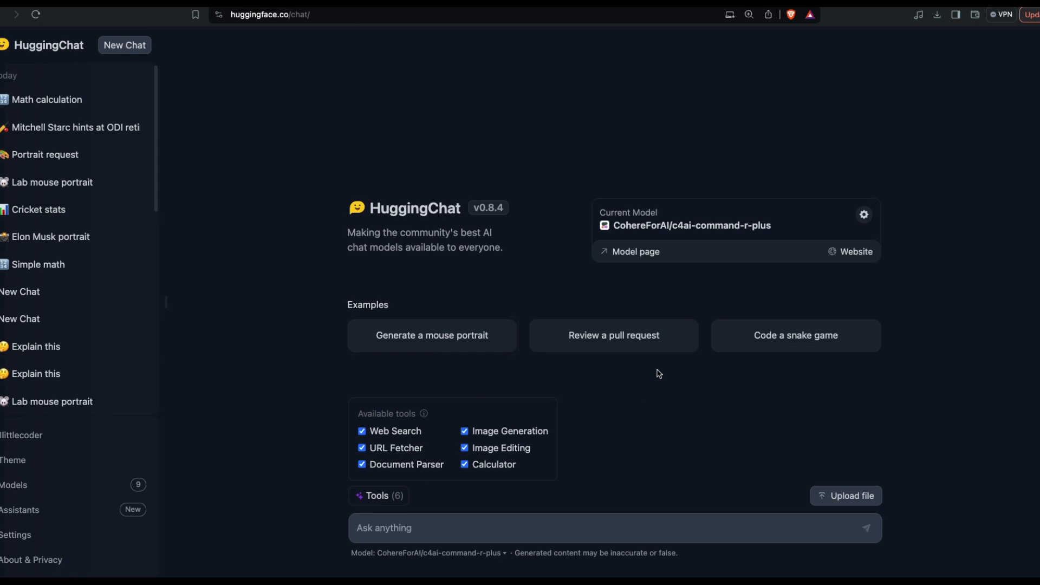
mouse_move(636, 472)
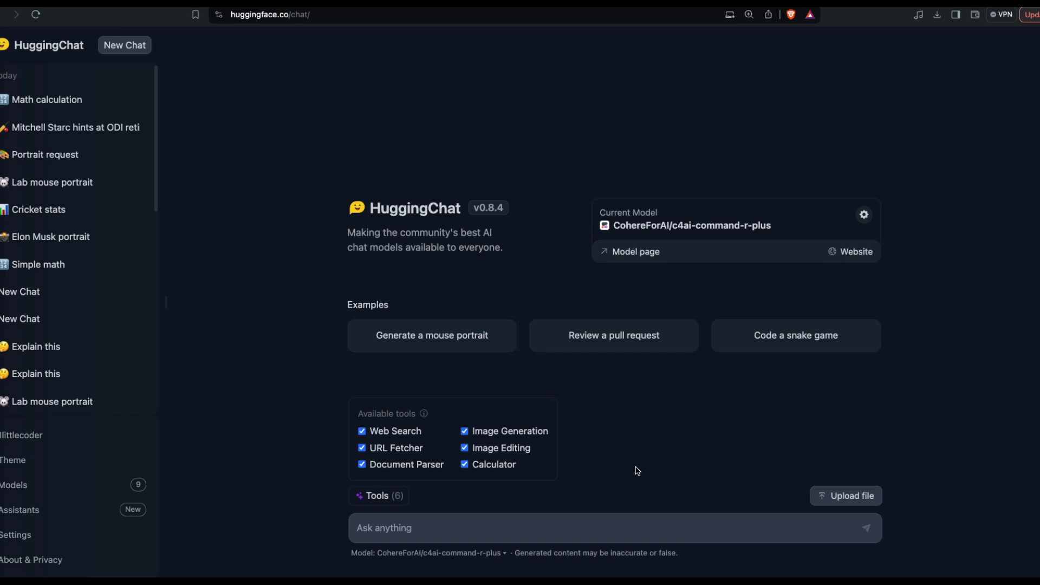
left_click(550, 528)
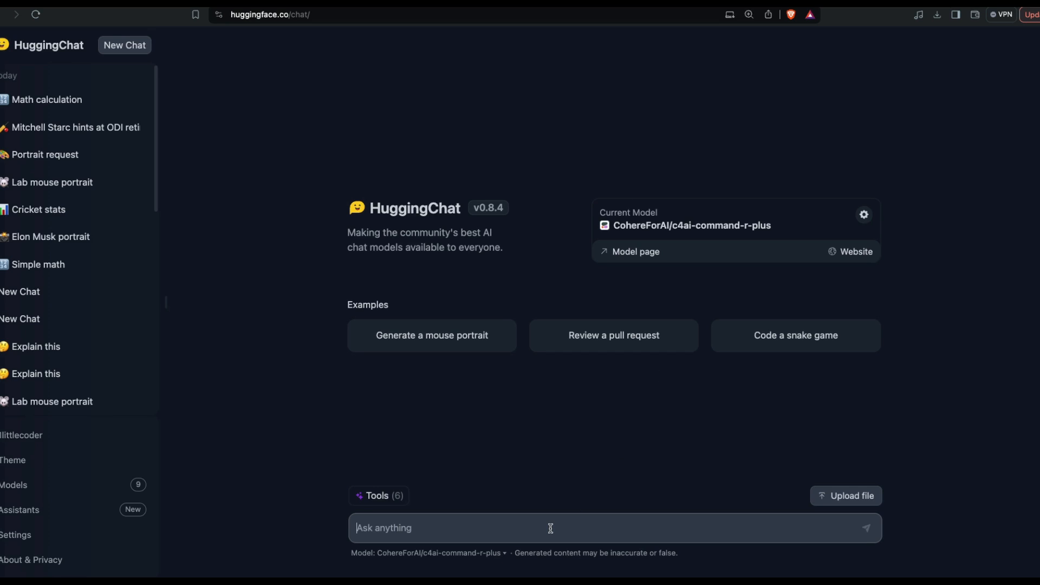
Step: Ask for 'create a simple picture of a 1littlecoder being a youtuber at midnight'
type("crate")
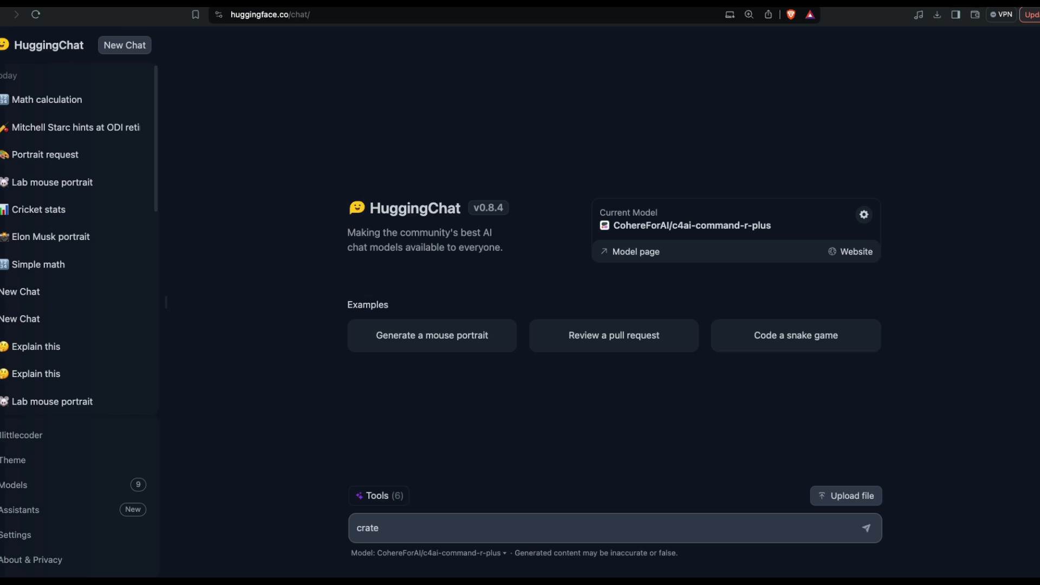
type("create a simple")
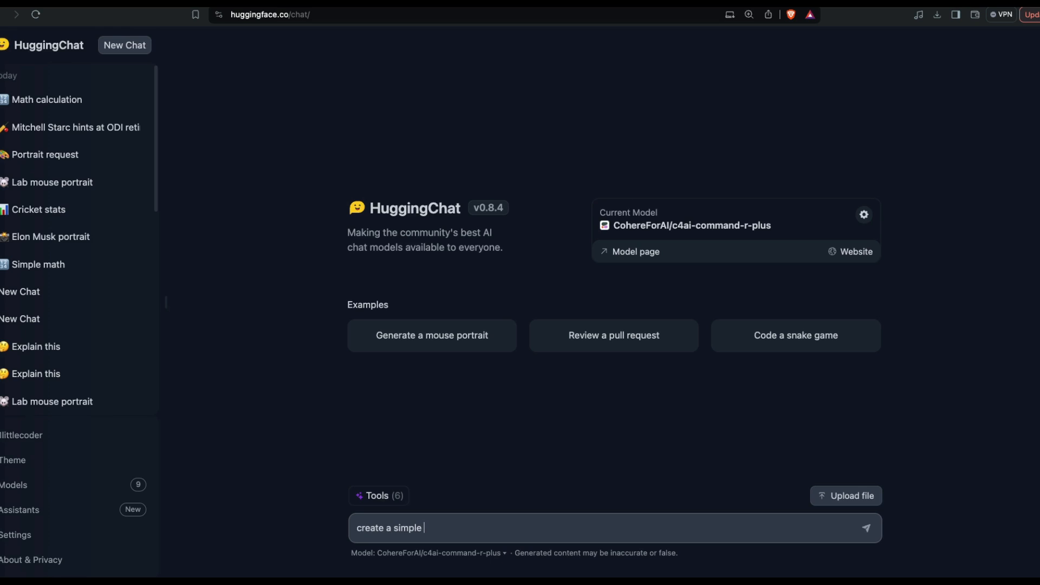
type("picture of a 1li")
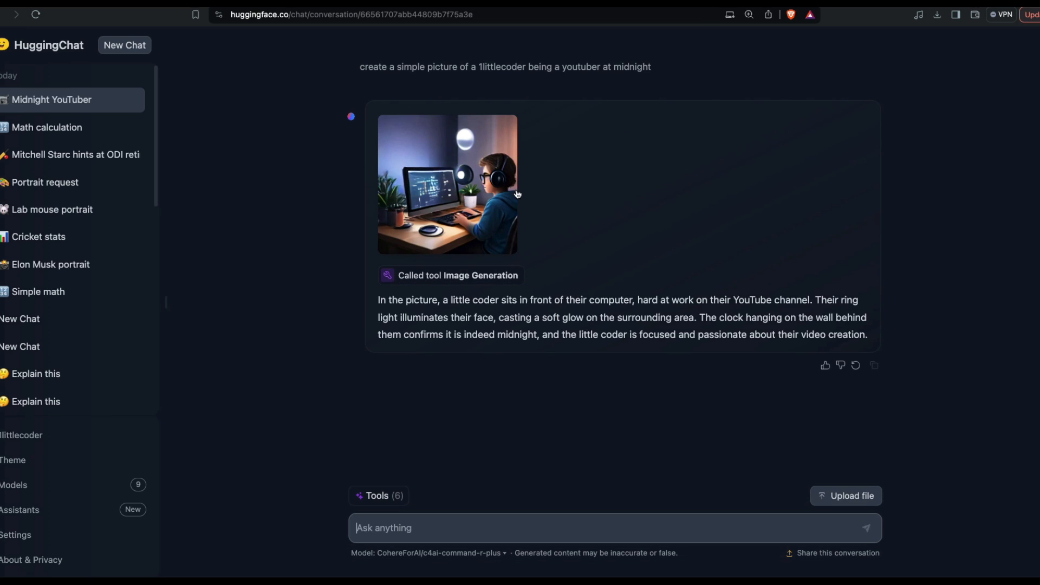
mouse_move(470, 165)
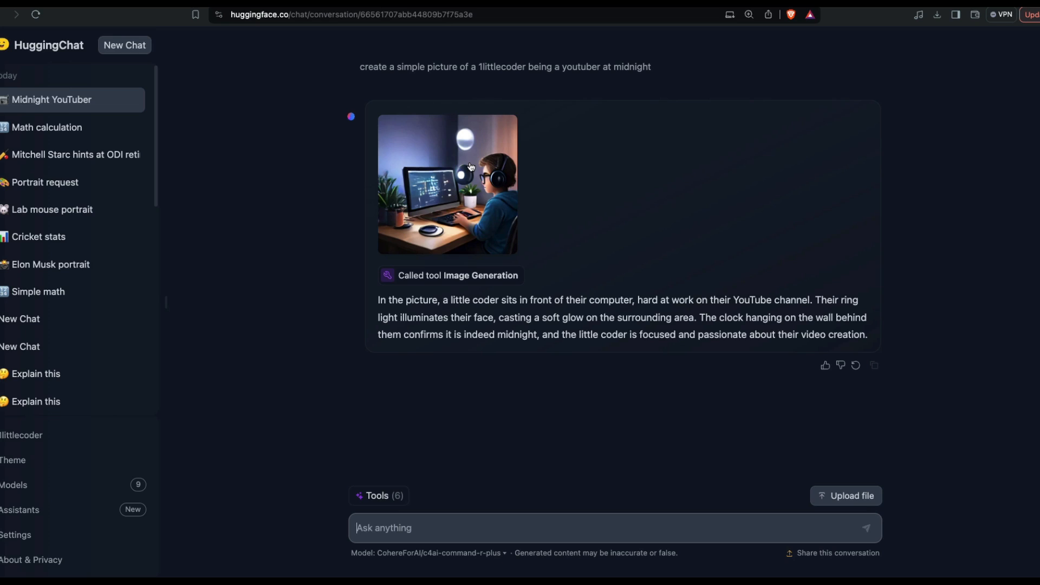